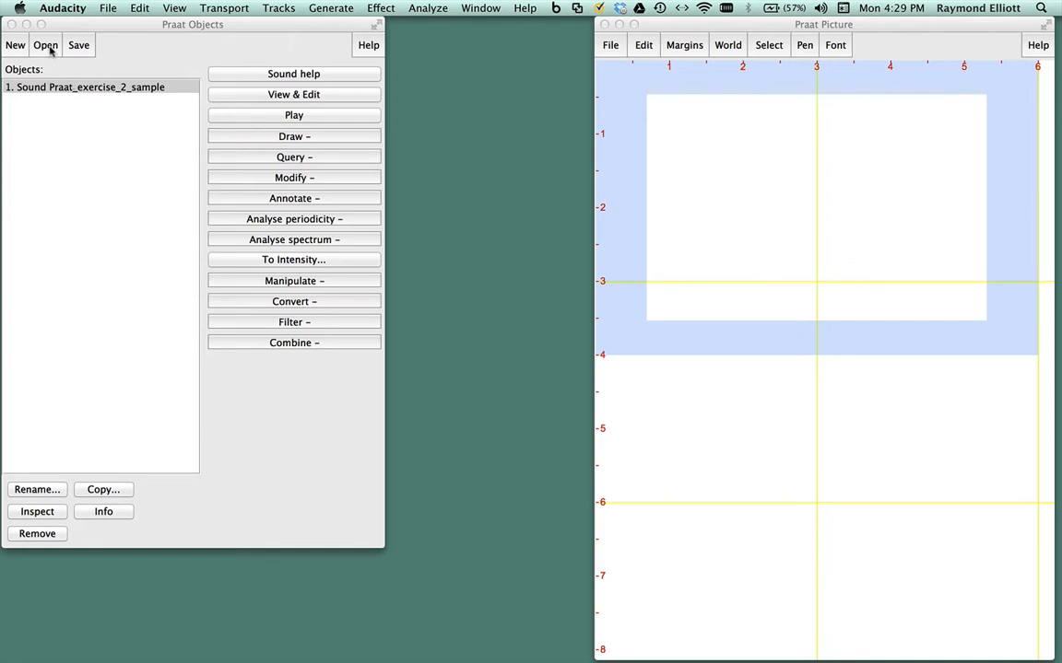
View the Praat_exercise_2_sample sound's waveform and spectrogram in the editor.
click(44, 44)
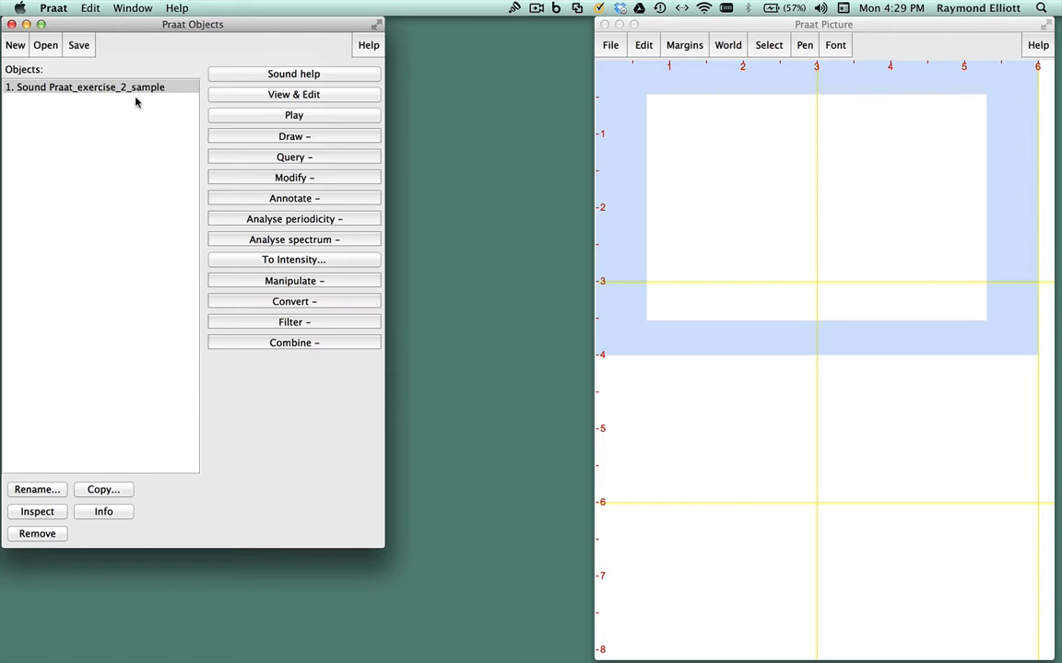
mouse_move(144, 103)
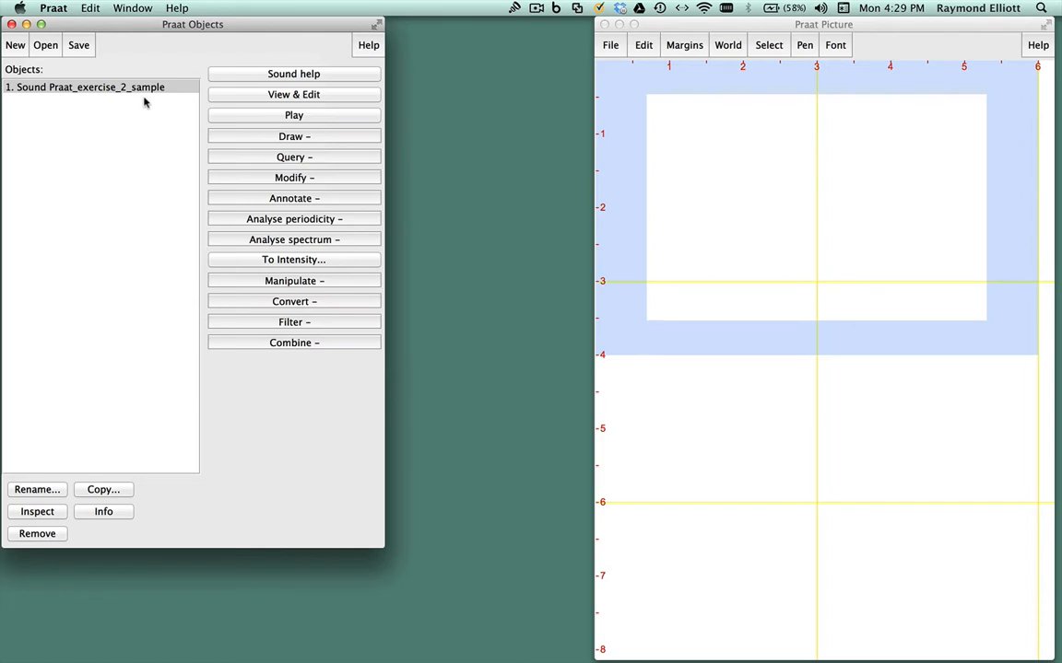
click(92, 87)
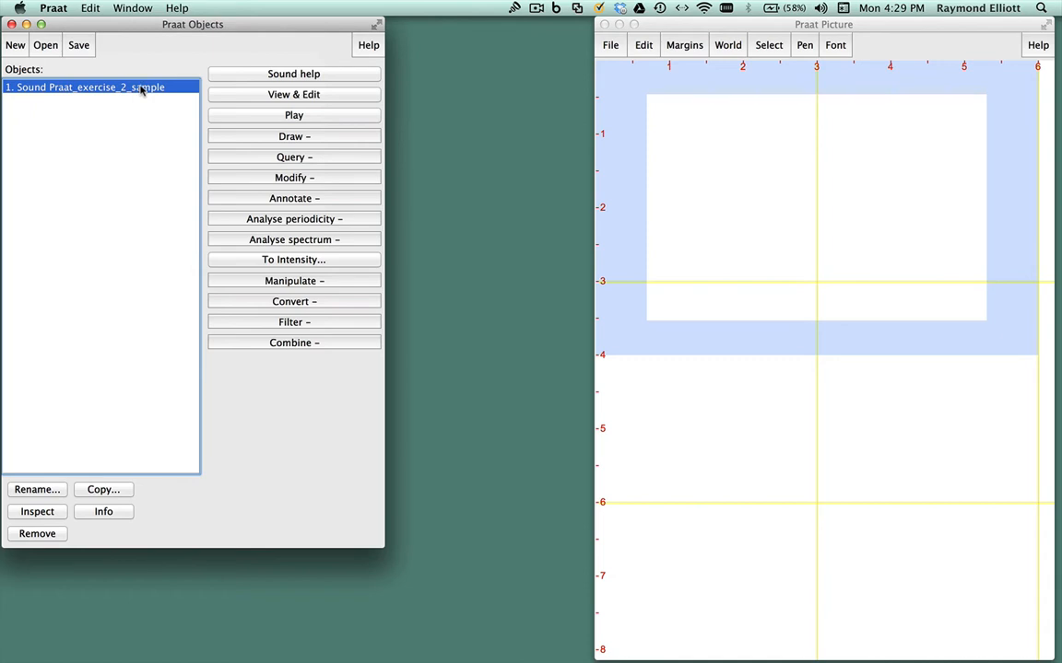
click(293, 94)
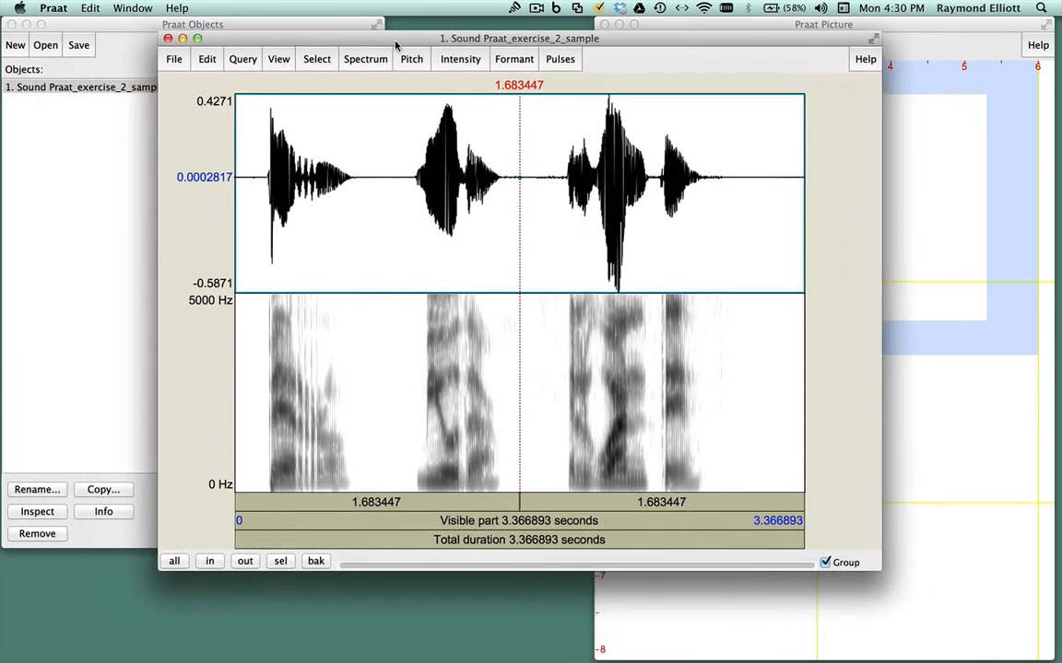
click(306, 185)
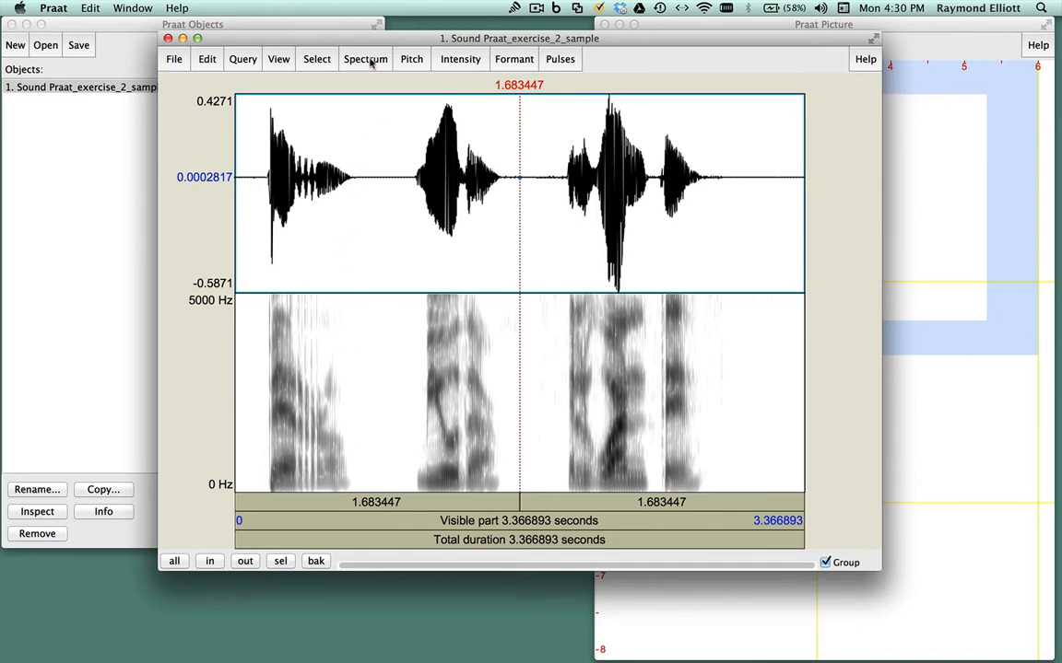
click(365, 58)
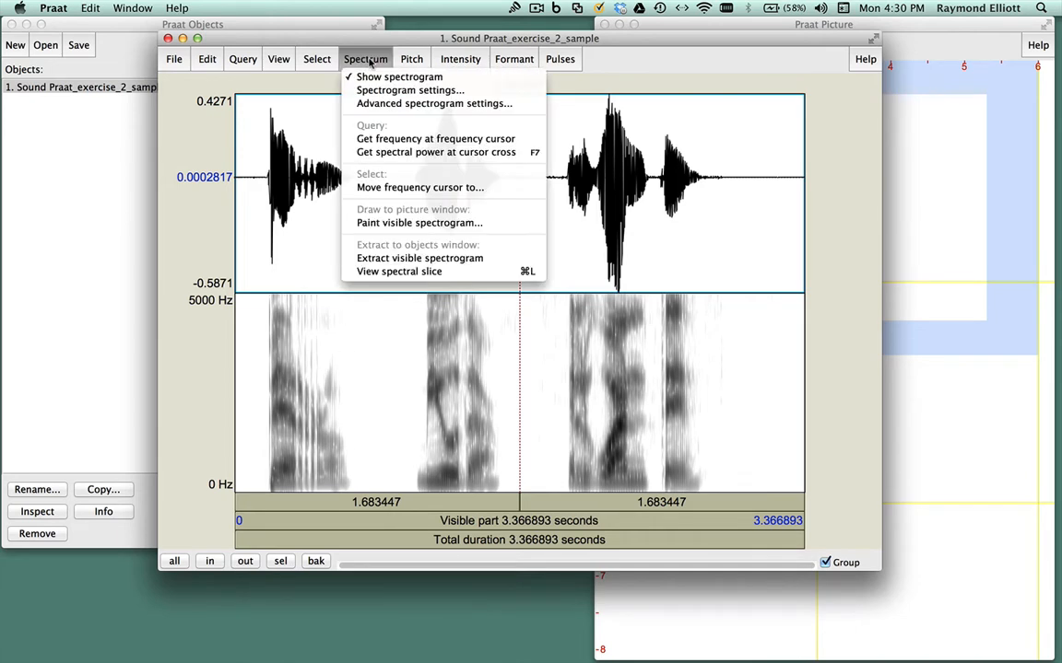
mouse_move(409, 88)
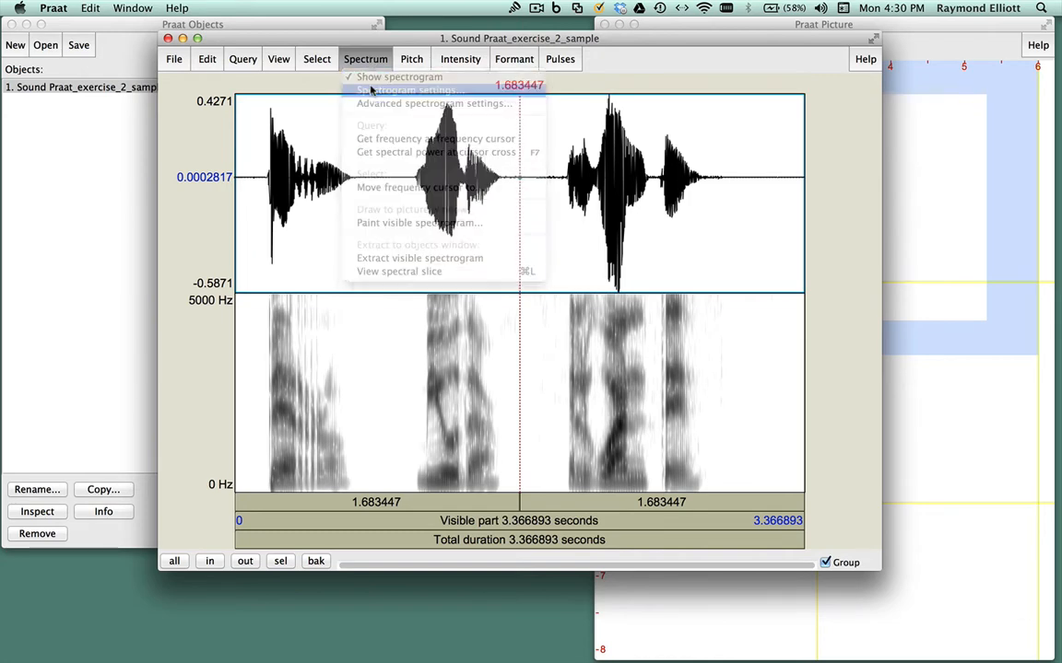
click(405, 89)
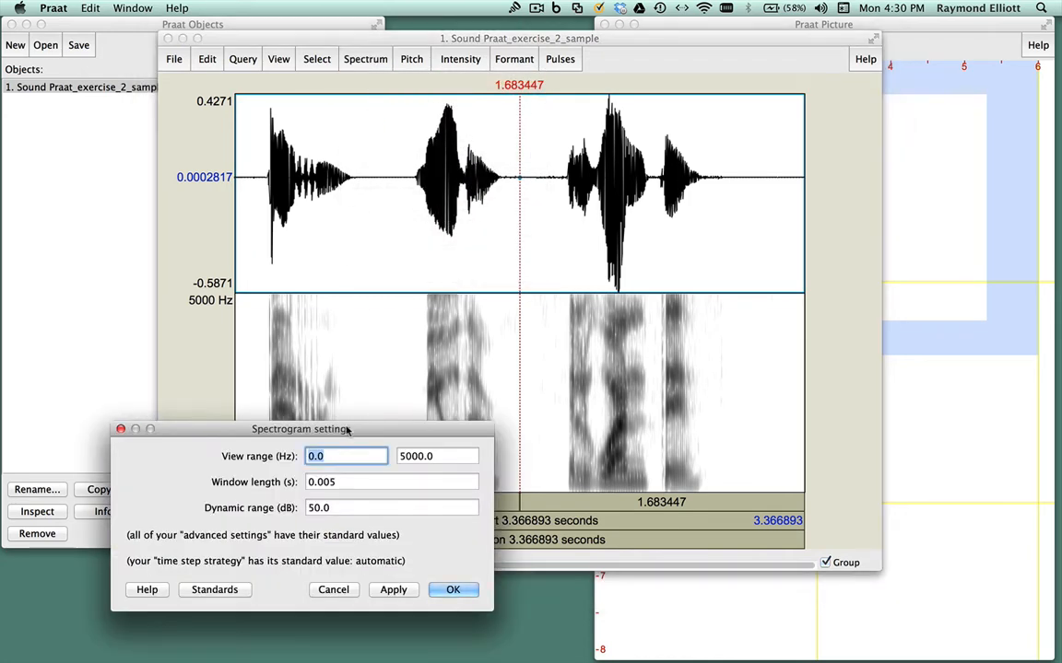
drag(302, 427, 505, 223)
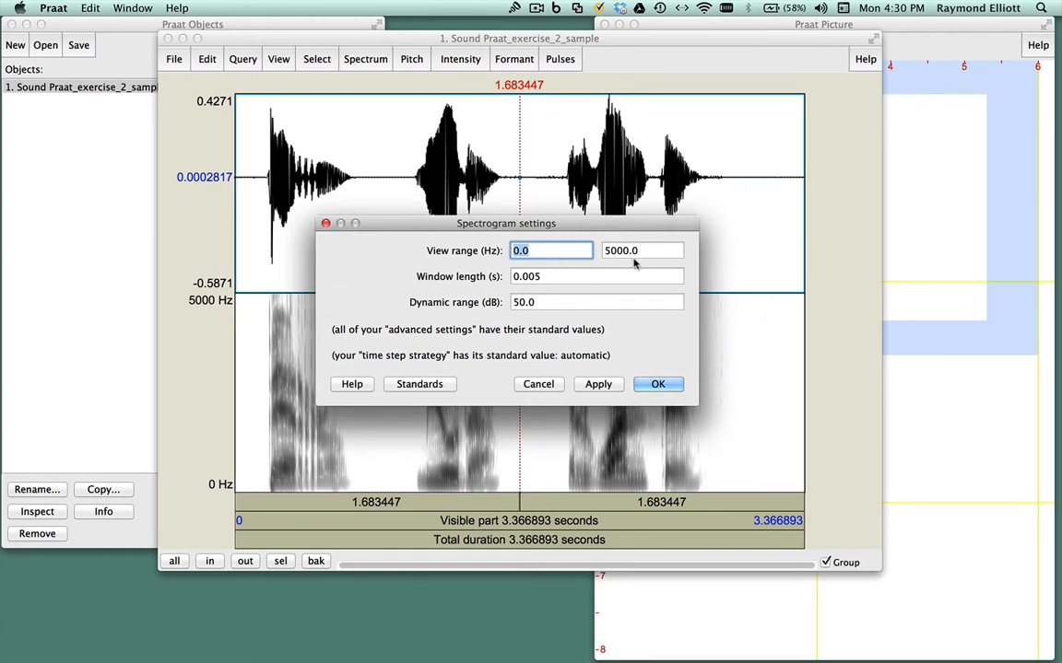
mouse_move(468, 317)
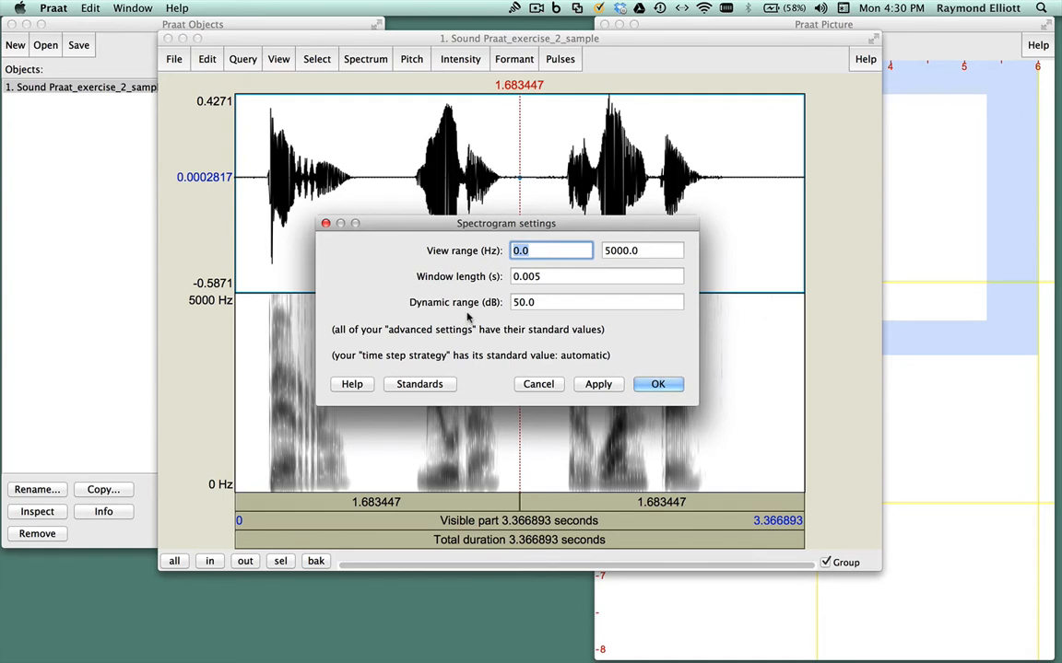
mouse_move(520, 317)
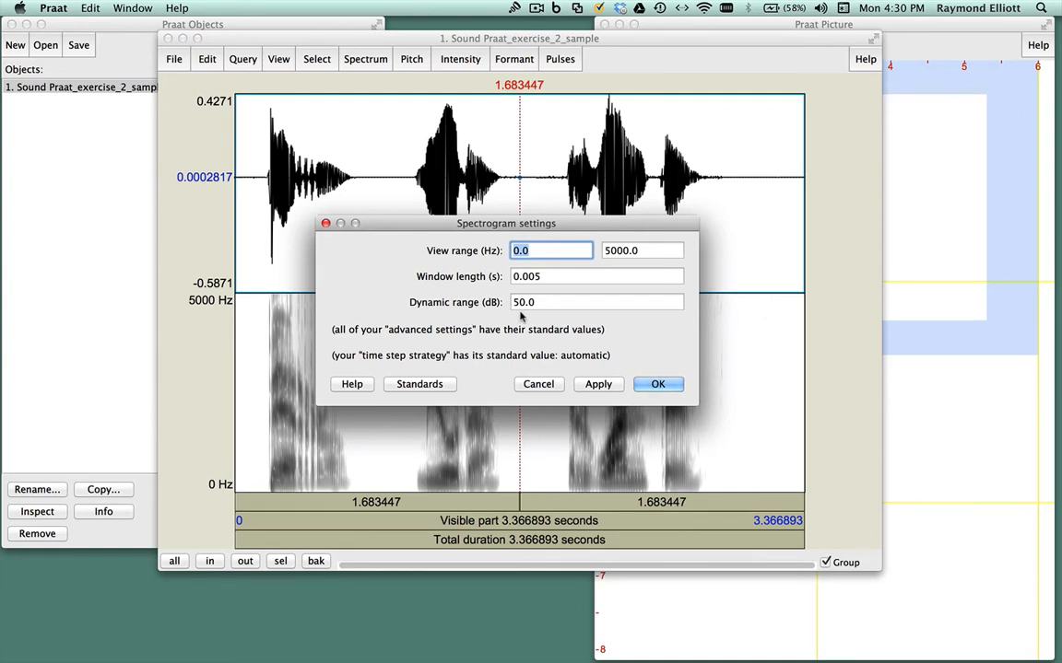
click(658, 385)
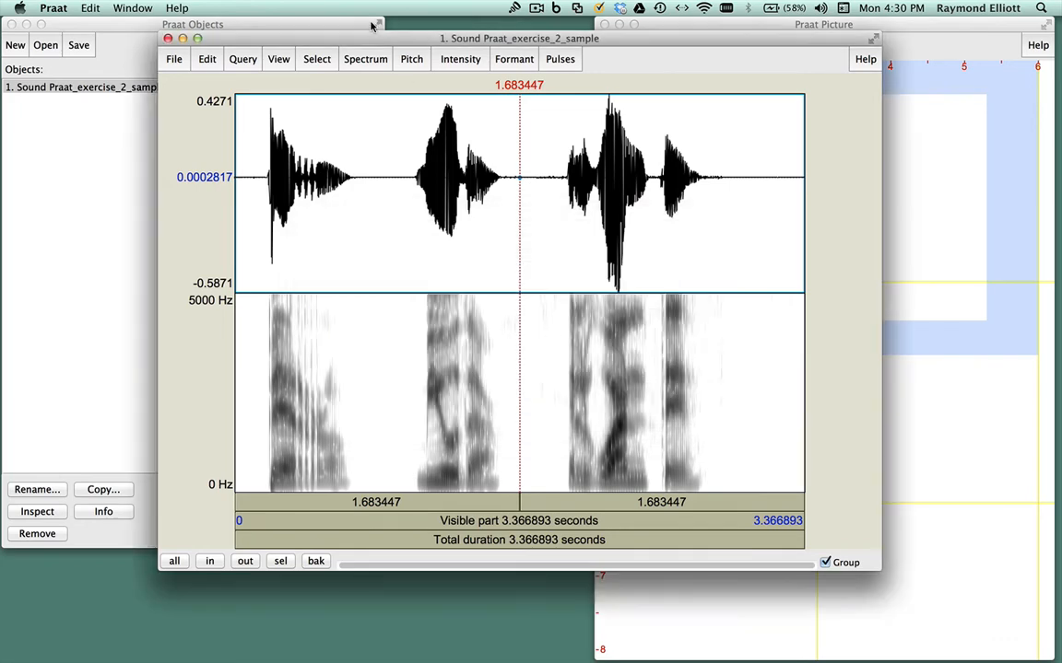
Set the pitch floor to 70.0 Hz, then bring up the intensity settings (40–100 dB).
click(411, 59)
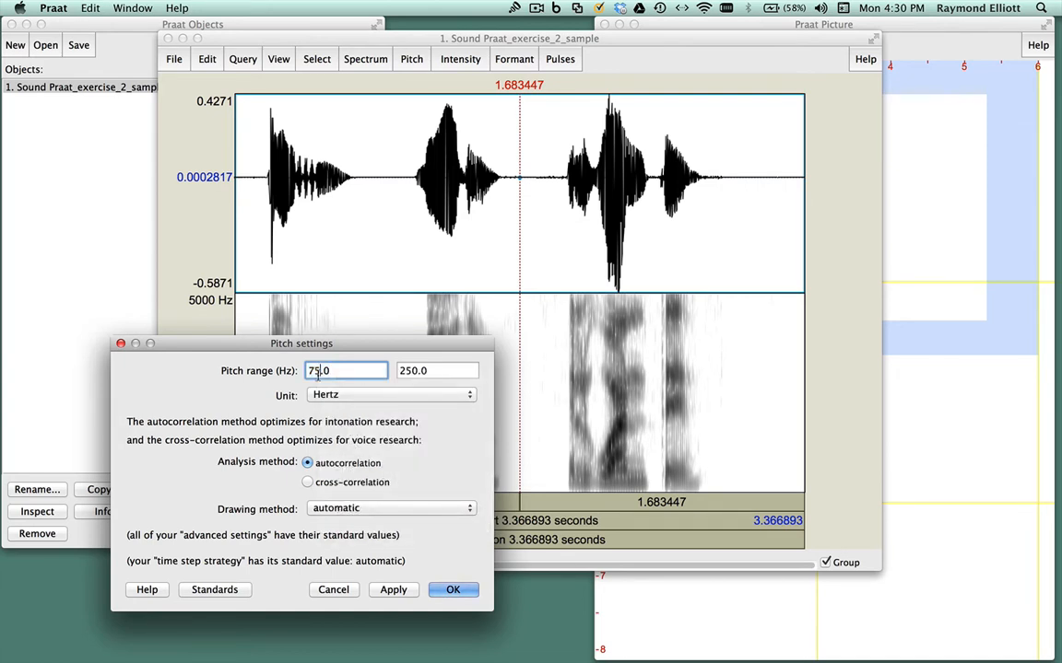
text(70.0)
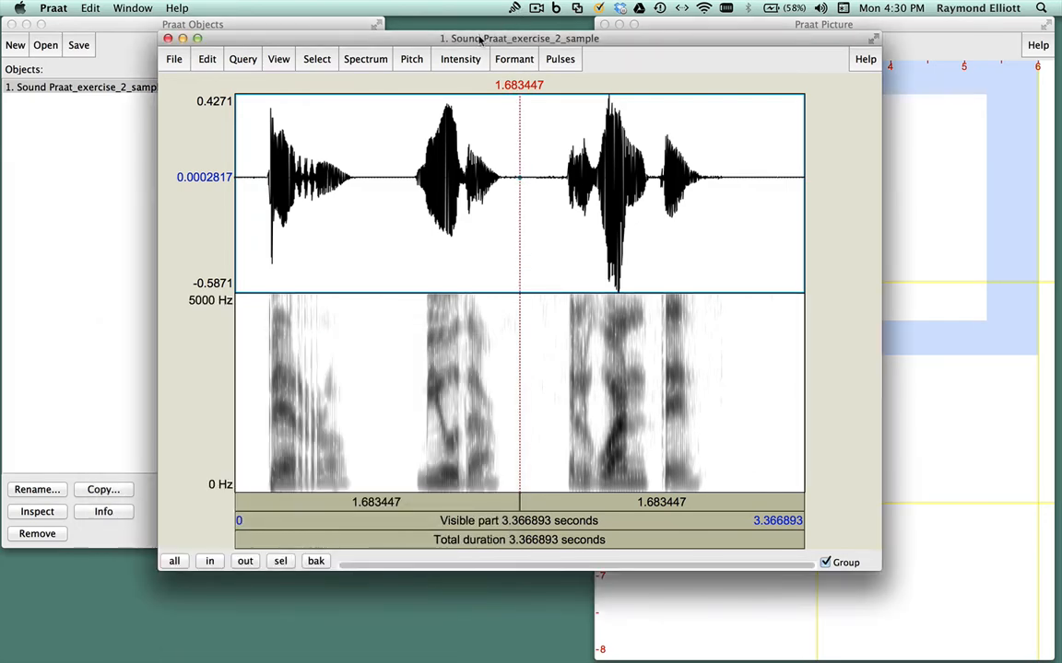
click(460, 59)
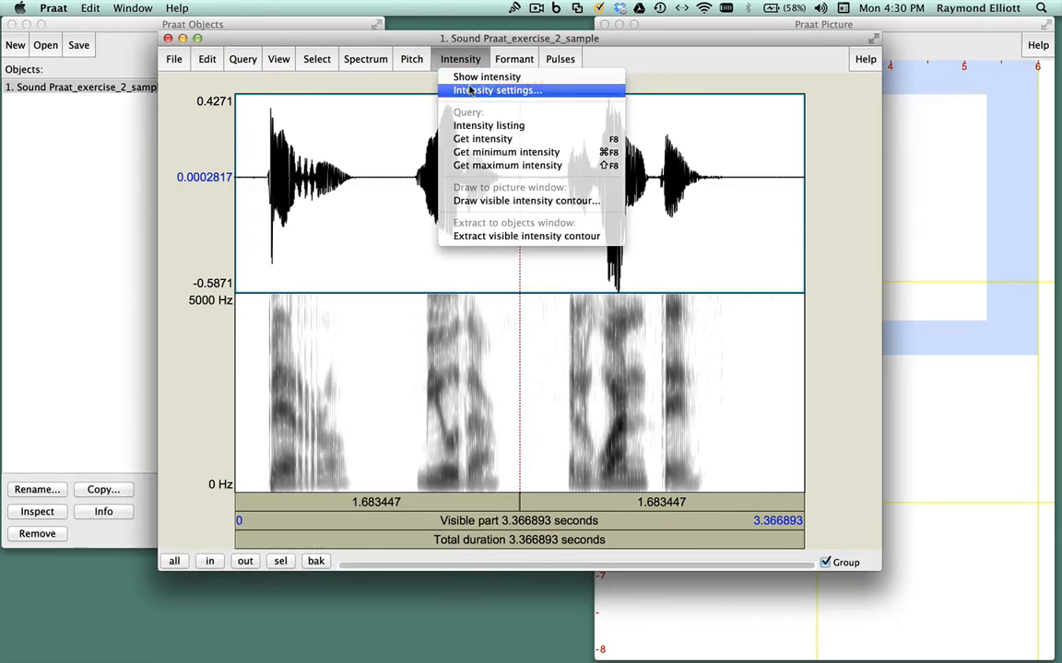
click(498, 89)
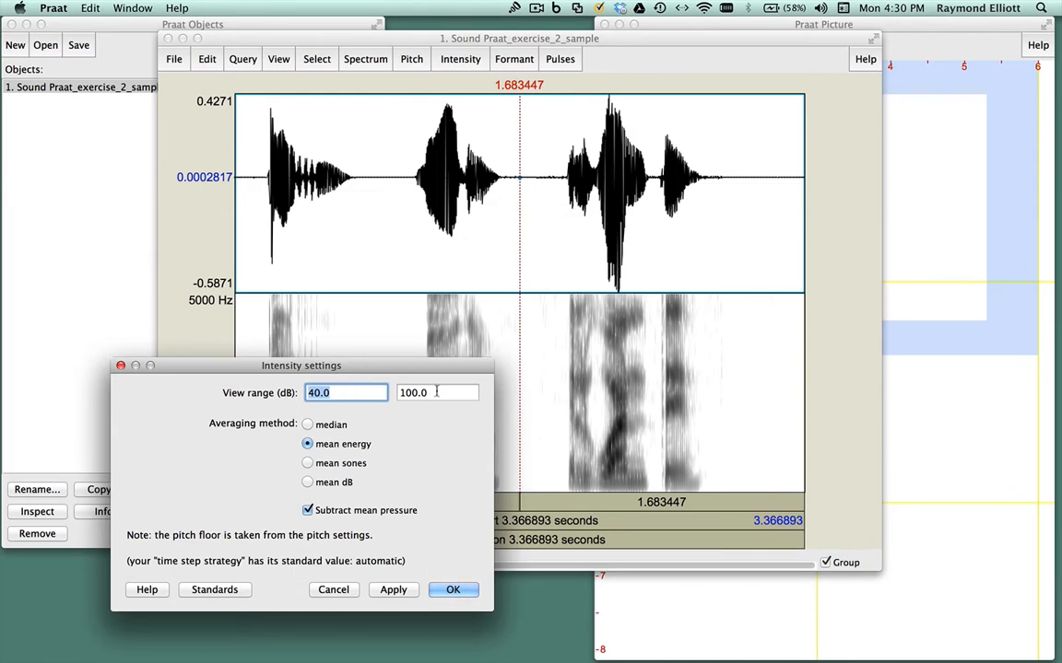
mouse_move(440, 545)
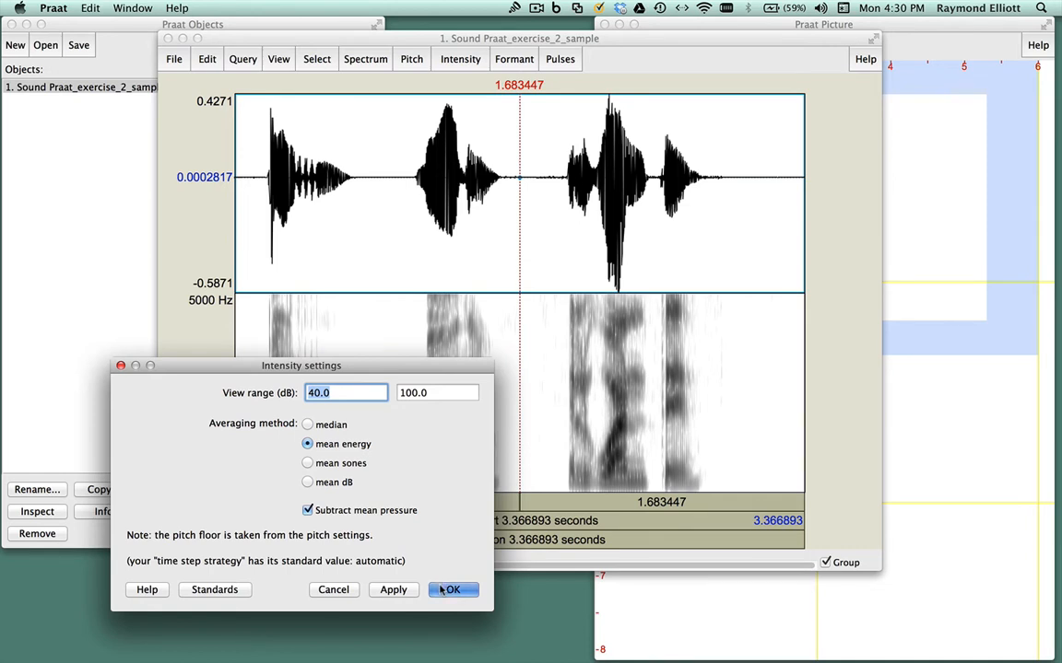
Create a TextGrid with interval tiers word, gloss and transcription and no point tiers.
click(451, 590)
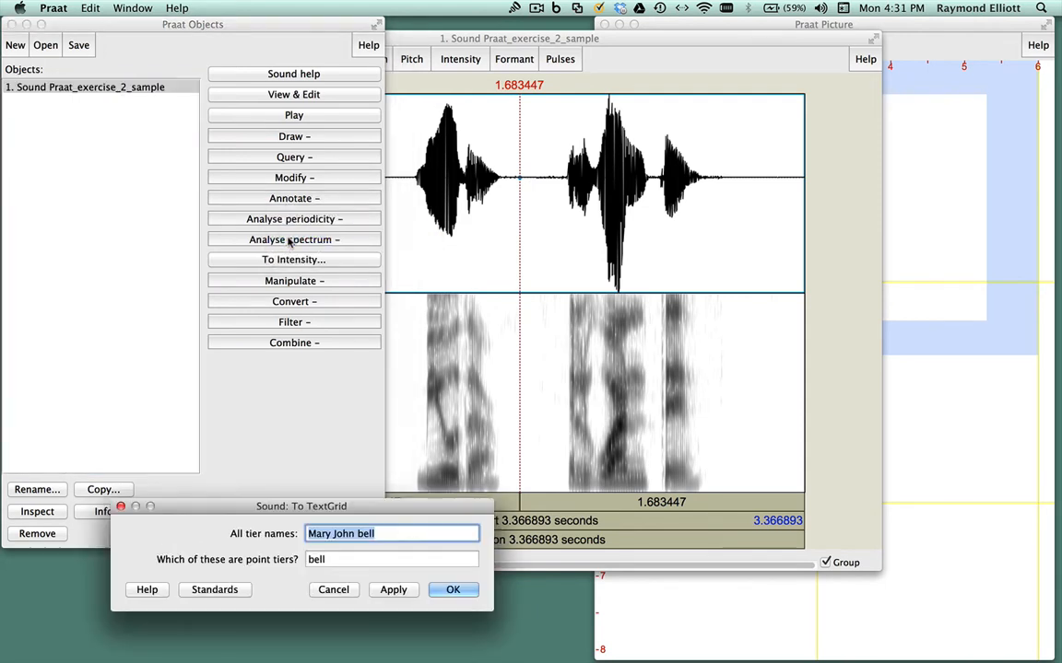
mouse_move(265, 502)
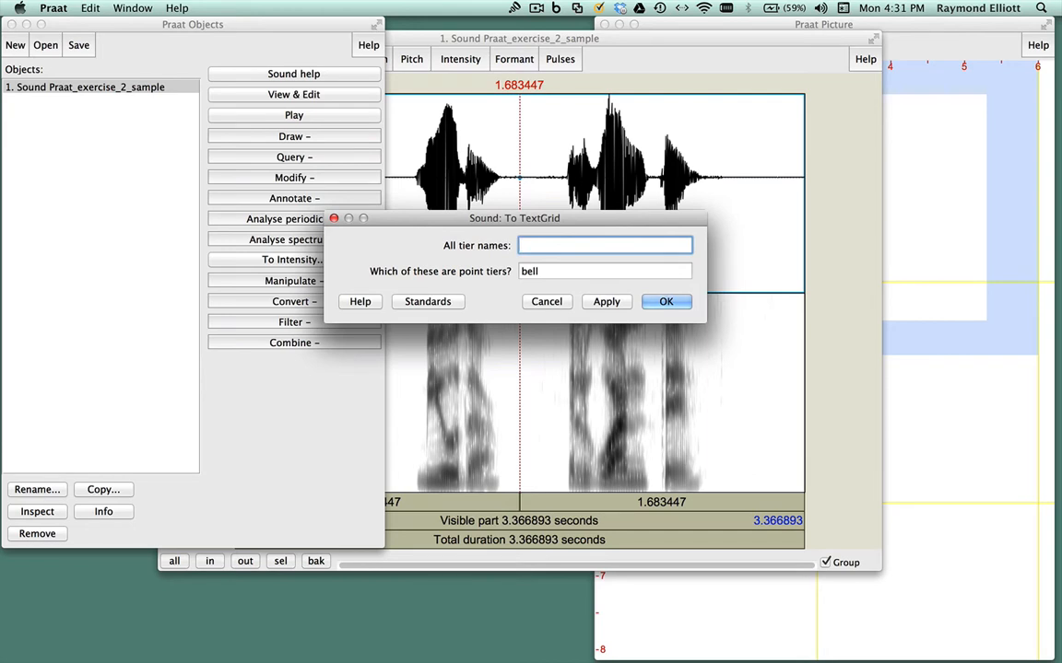
text(word gloss)
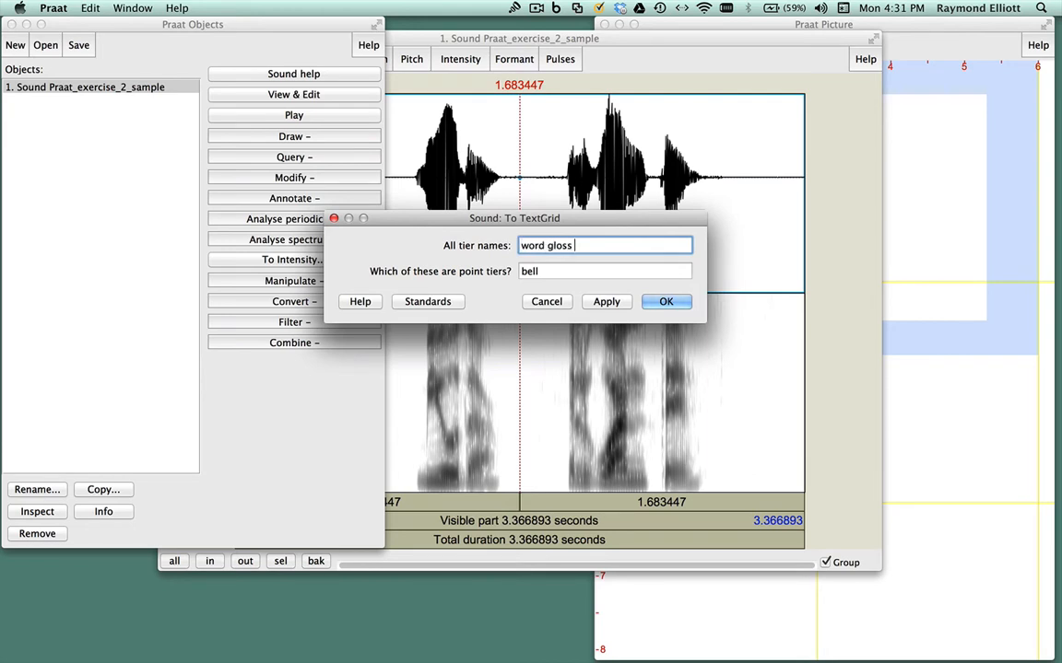
text(transcripti)
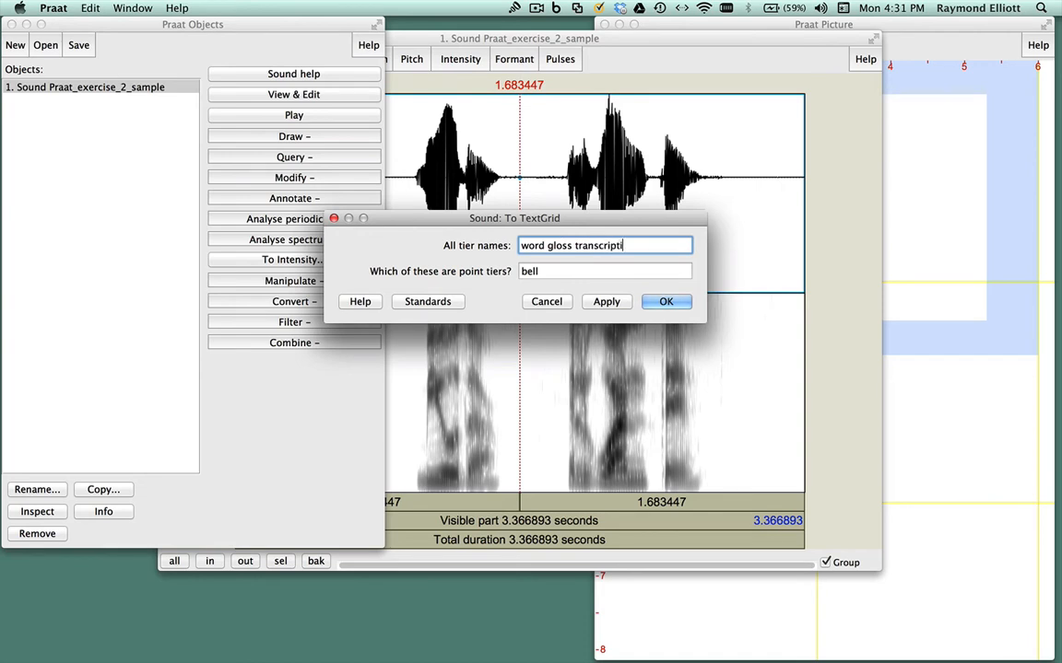
text(on)
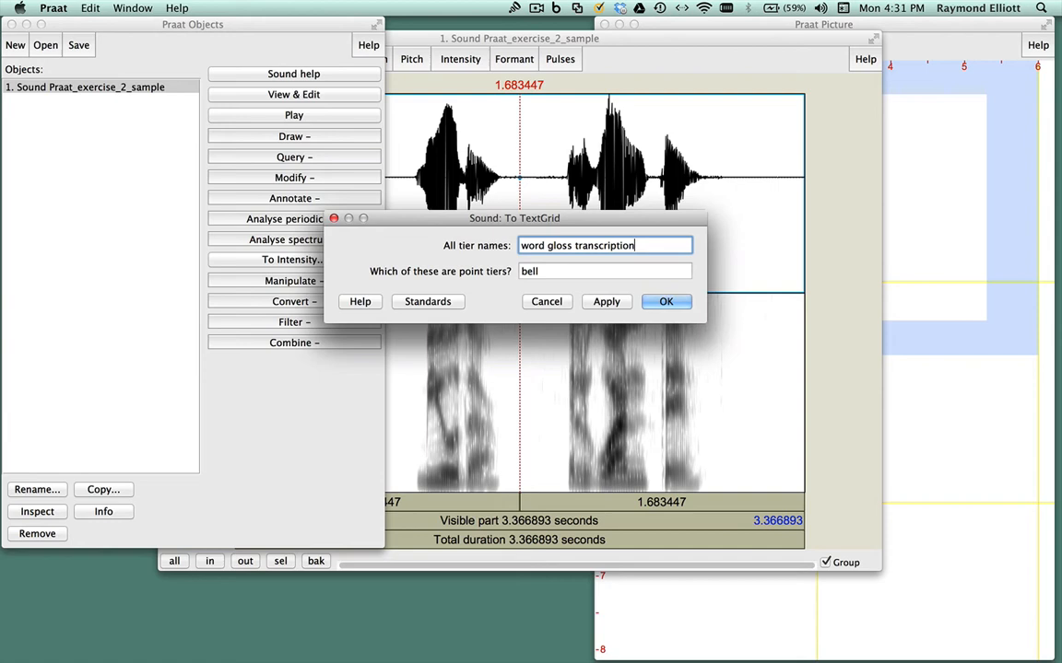
mouse_move(491, 289)
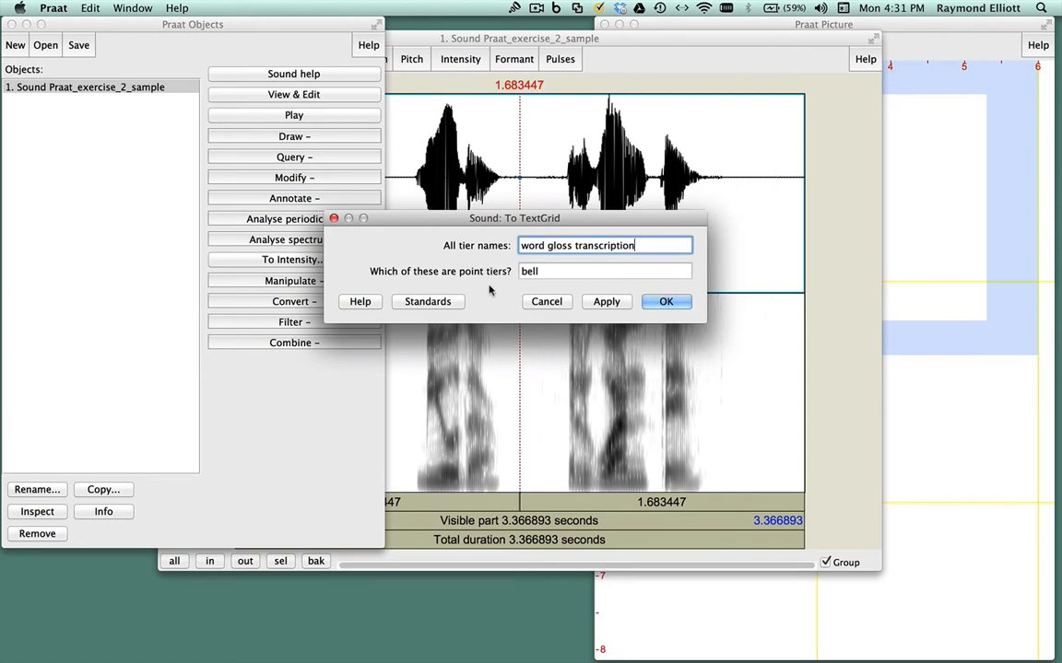
click(605, 271)
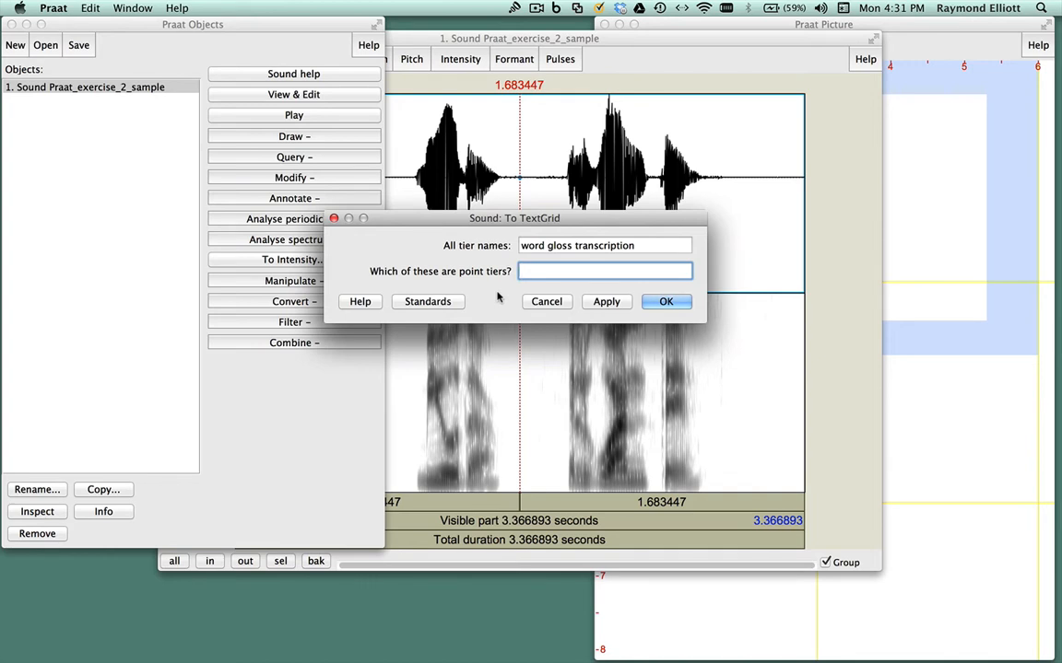
click(665, 303)
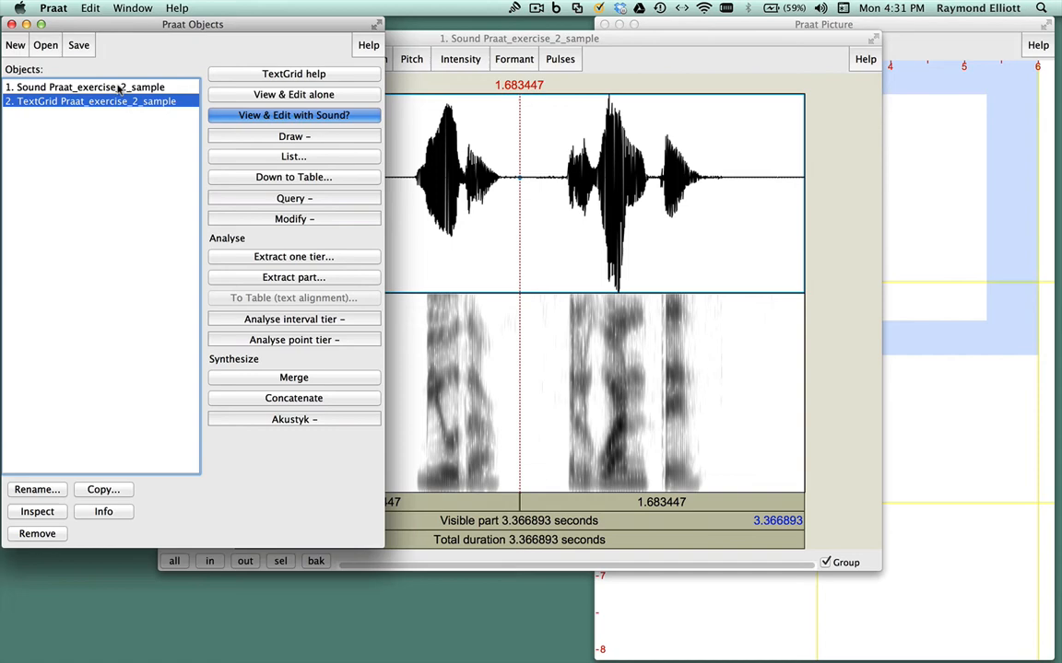
click(85, 87)
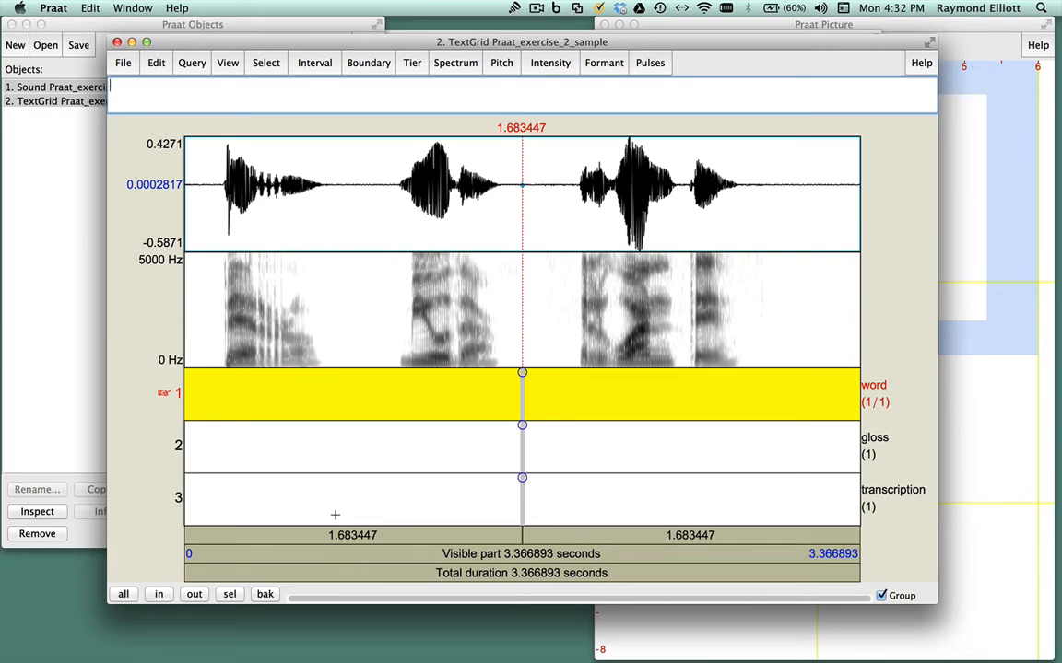
mouse_move(181, 402)
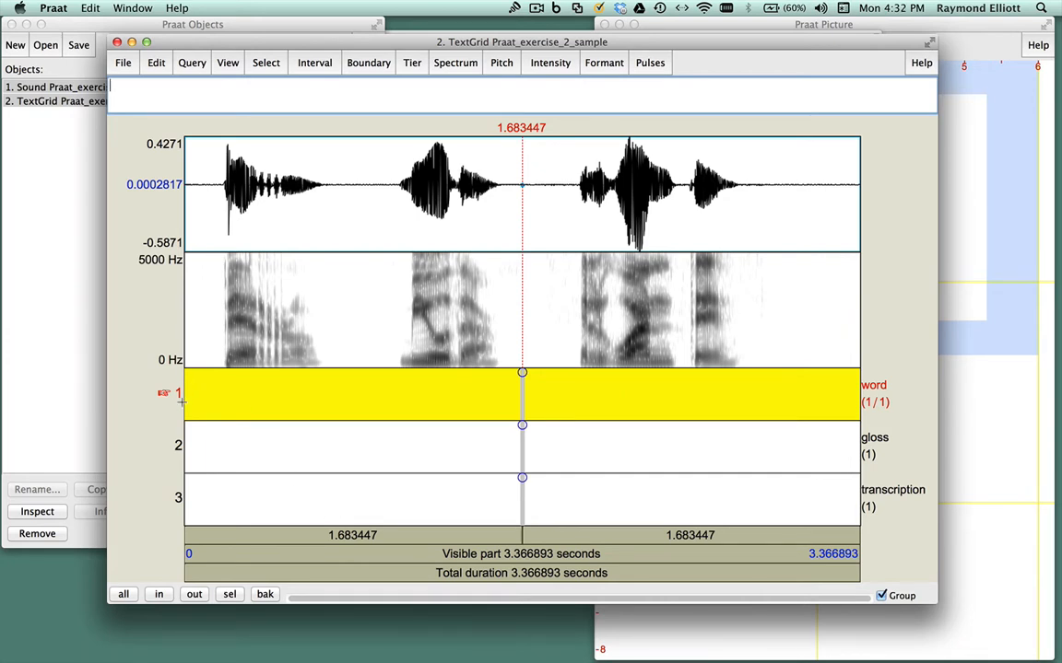
mouse_move(185, 453)
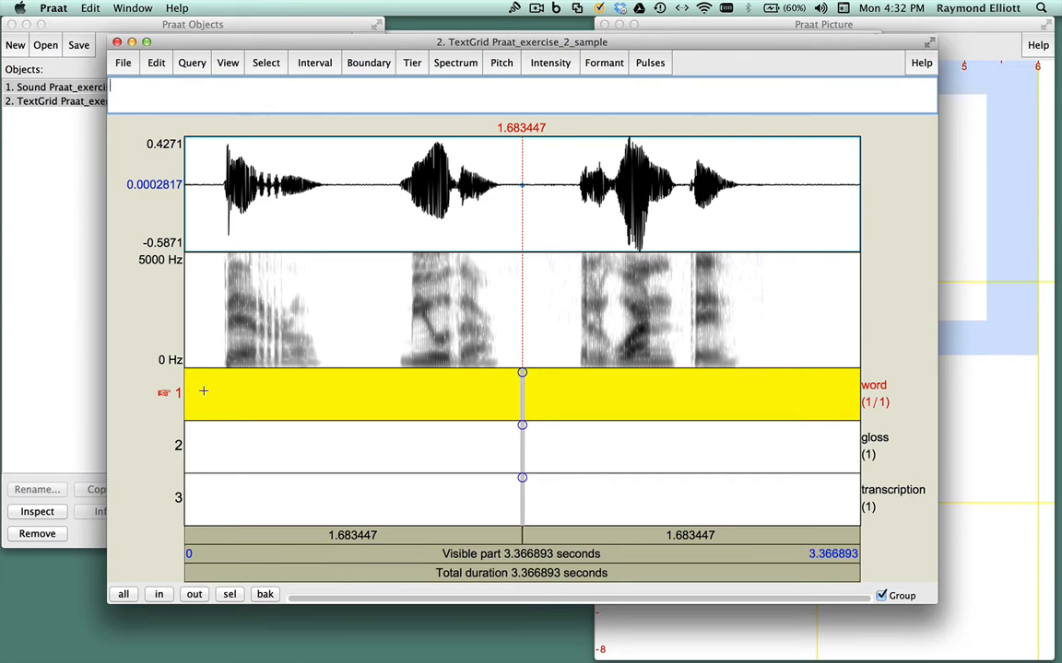
mouse_move(899, 540)
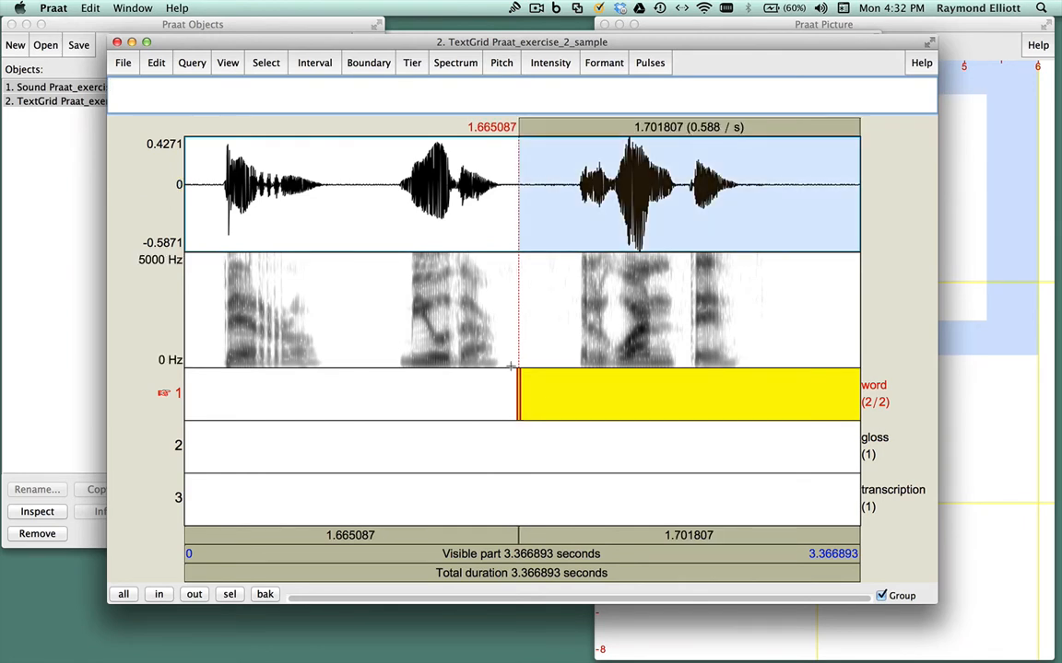
Remove the misplaced boundary near 1.665 s from the word tier.
click(368, 62)
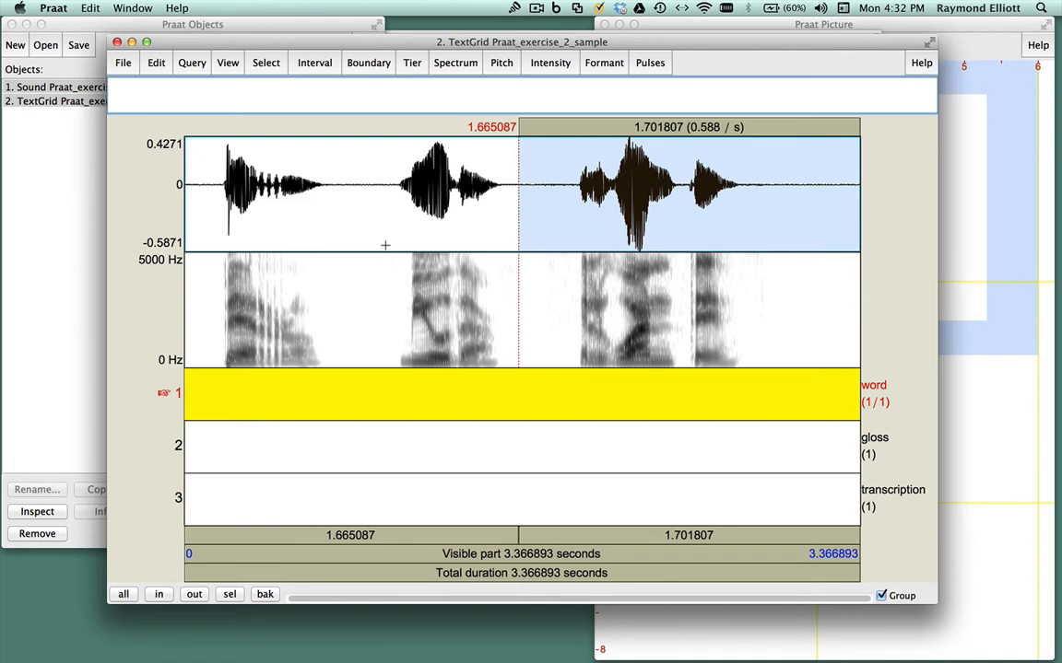
mouse_move(258, 231)
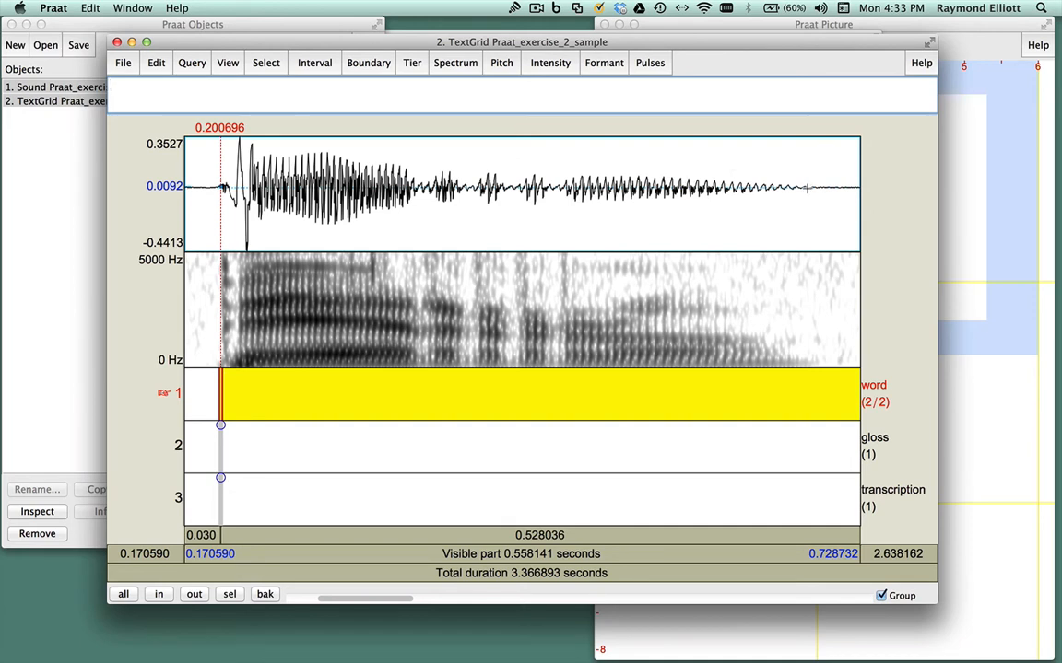
Bound the word from about 0.201 to 0.686 s in the word tier and label it perro.
click(807, 193)
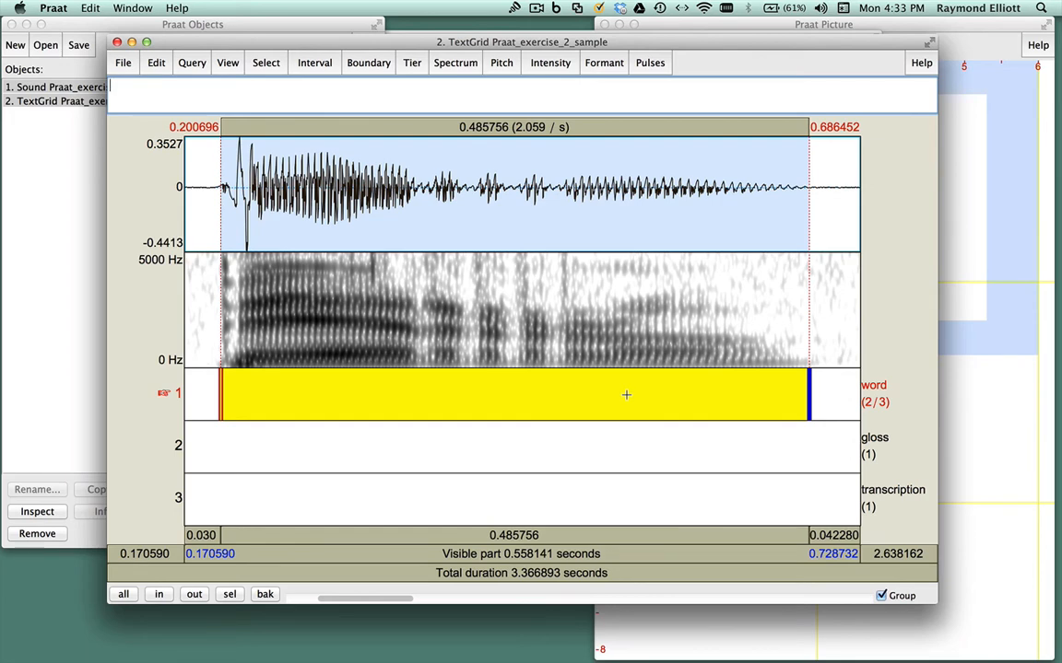
text(perro)
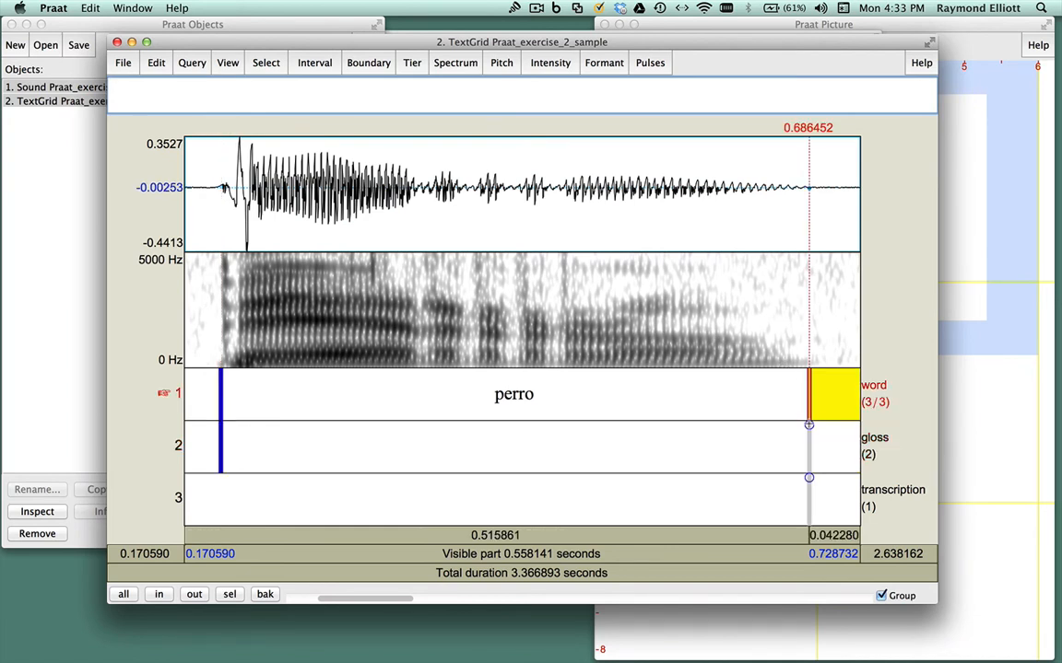
click(706, 447)
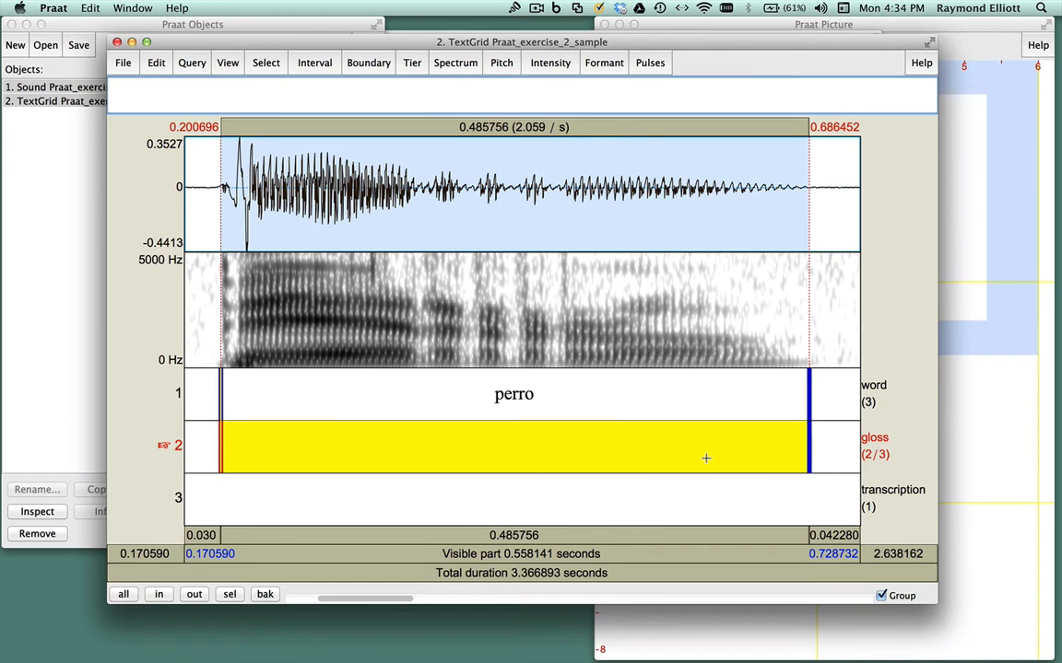
Label the gloss interval under perro as dog and start the transcription tier boundary.
text(d)
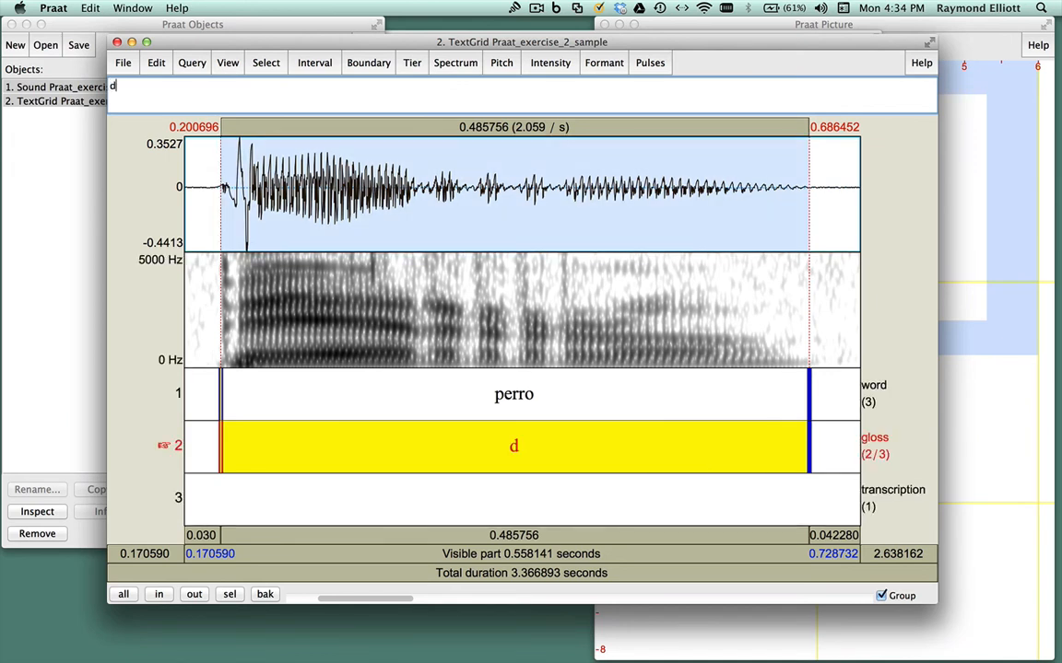
text(og)
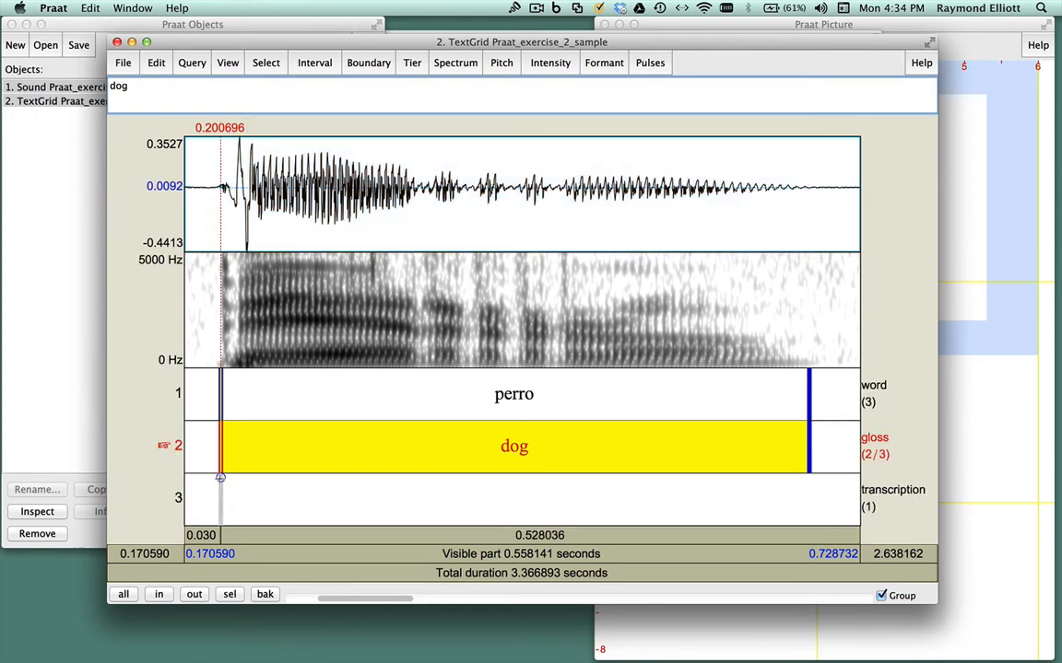
click(512, 497)
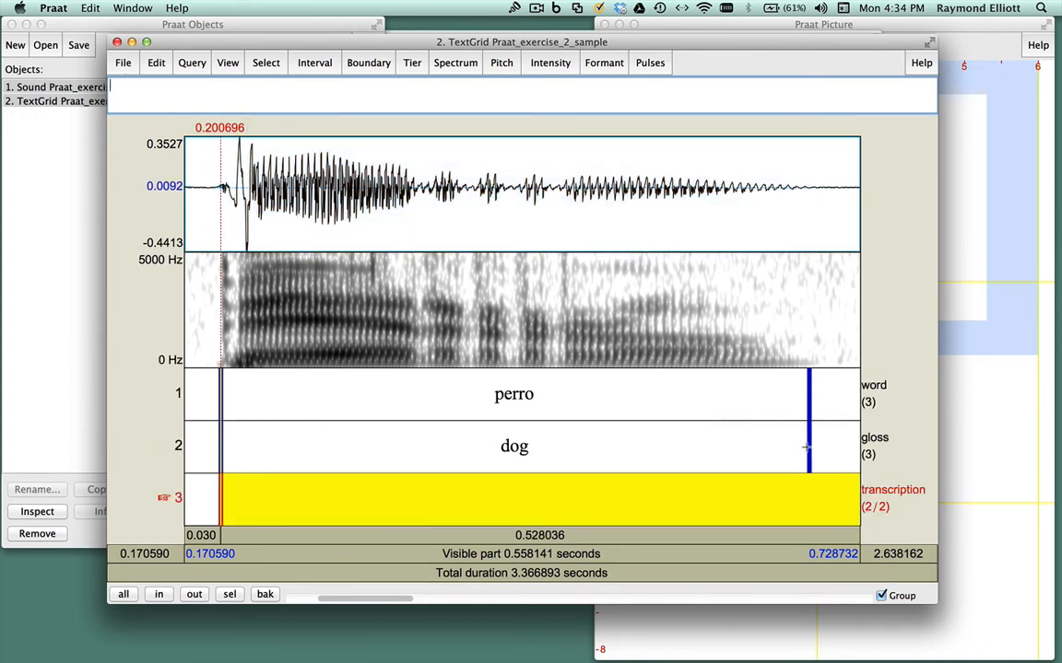
Bound the word in the transcription tier and begin its label with an opening bracket.
click(833, 446)
text([)
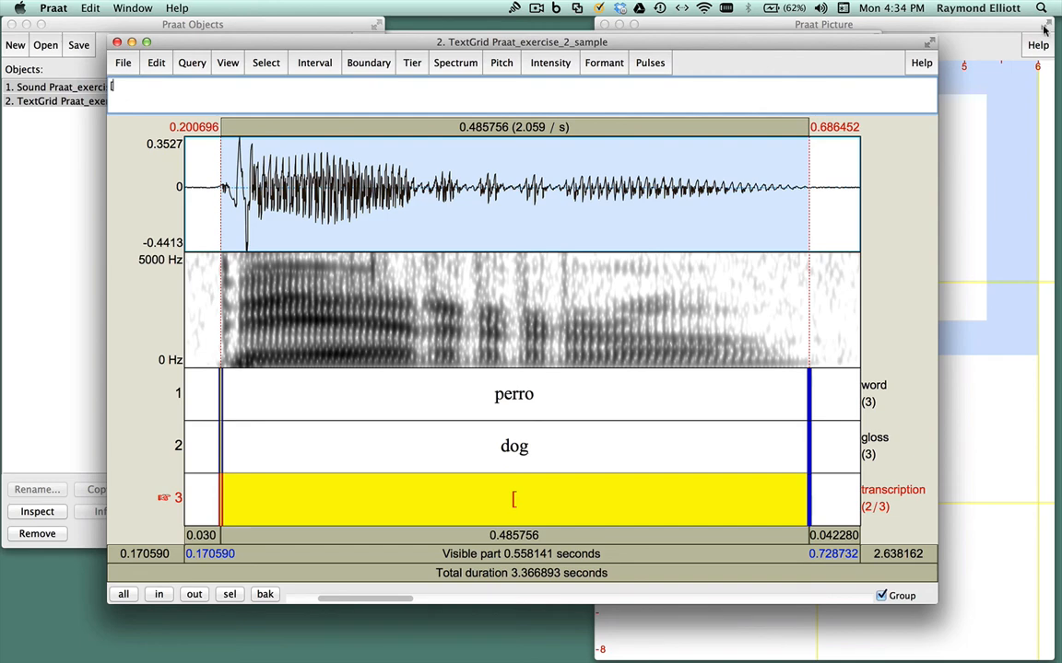
click(921, 62)
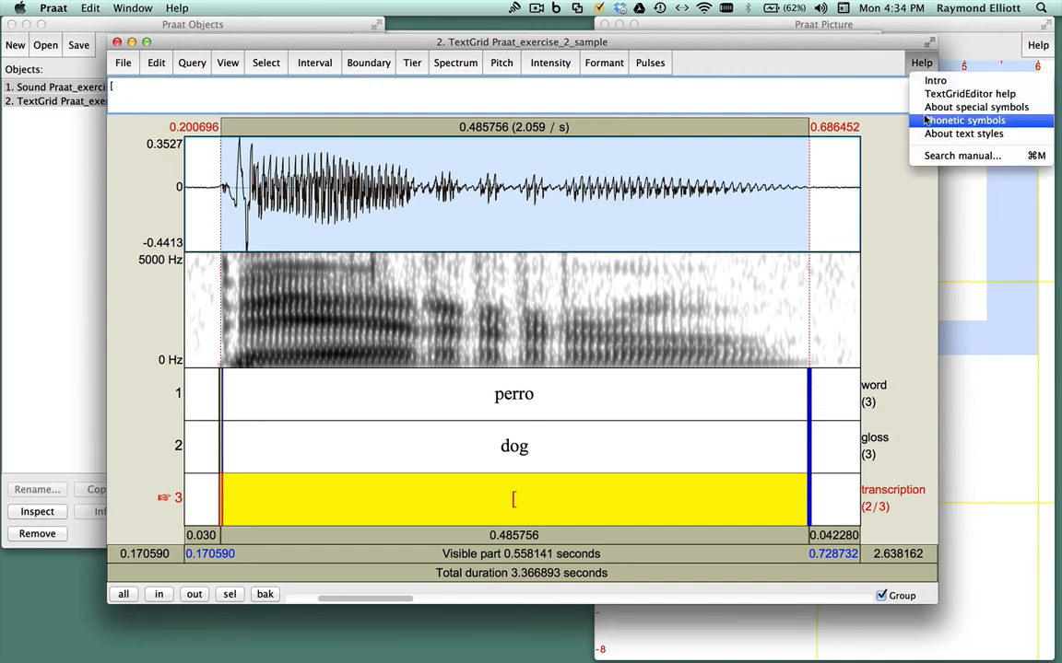
Look up the Praat manual's phonetic symbols page at the diacritics list.
click(964, 119)
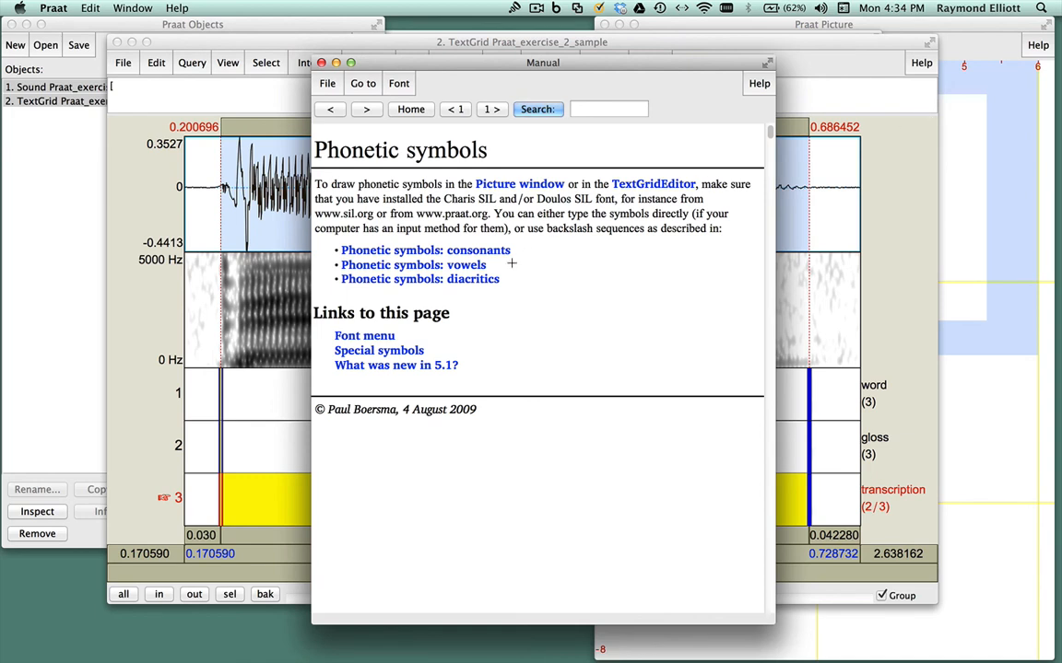
mouse_move(507, 280)
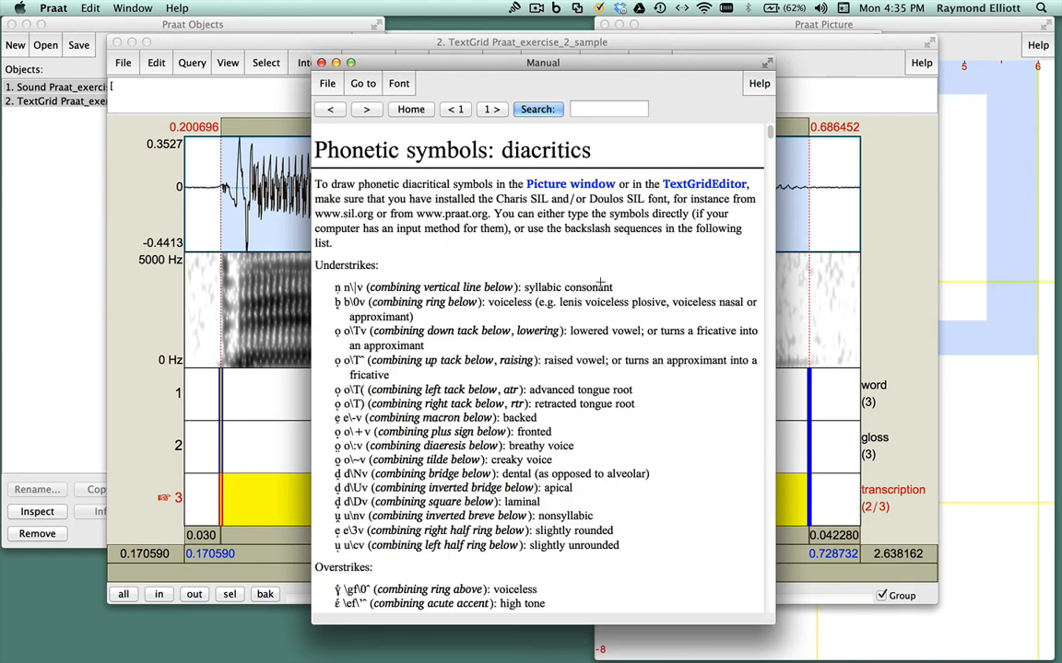
mouse_move(658, 280)
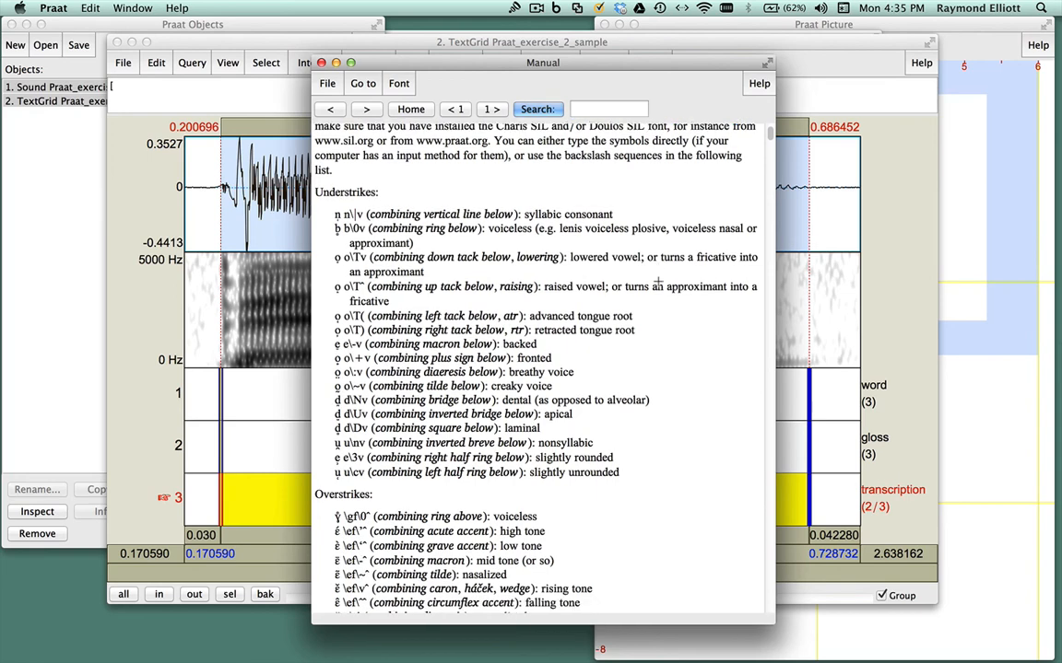
scroll(down, 3)
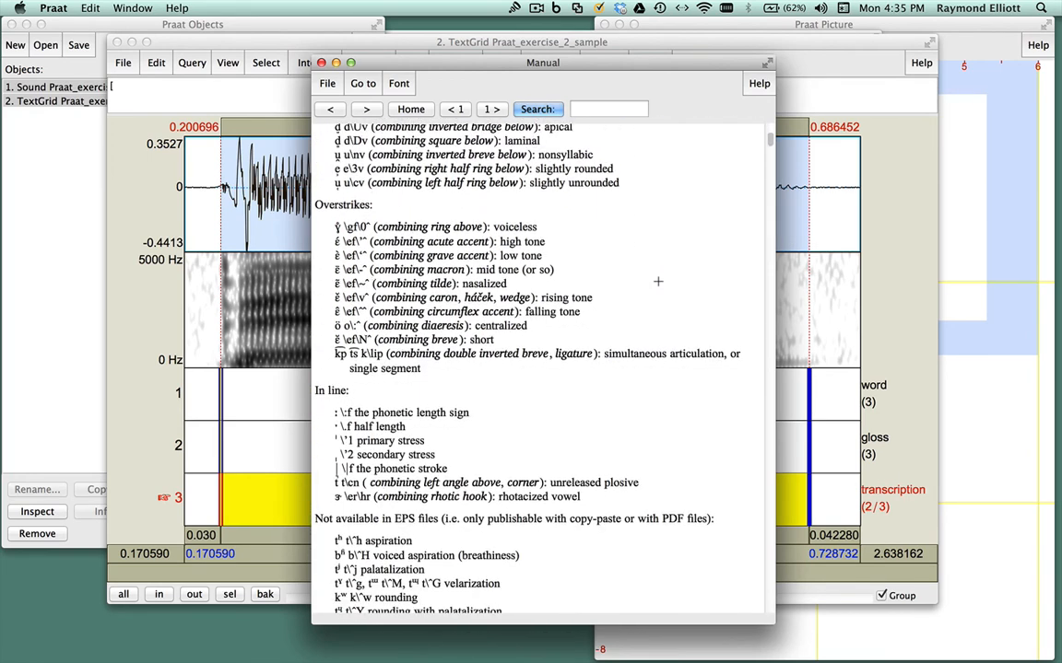
scroll(down, 3)
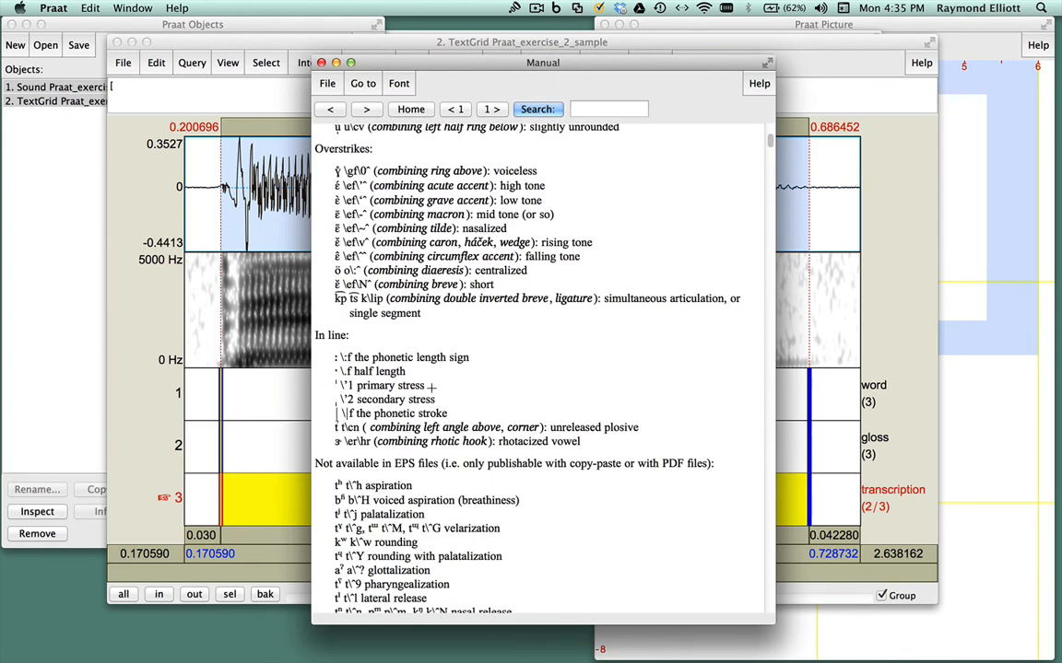
mouse_move(435, 387)
text(\'1)
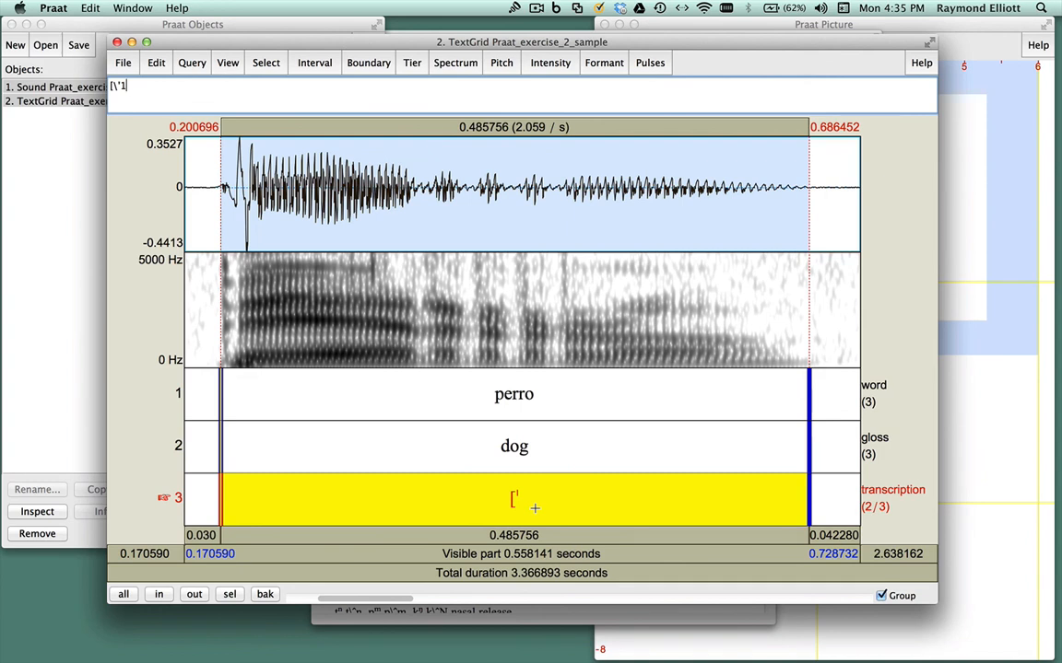
mouse_move(686, 442)
text(p)
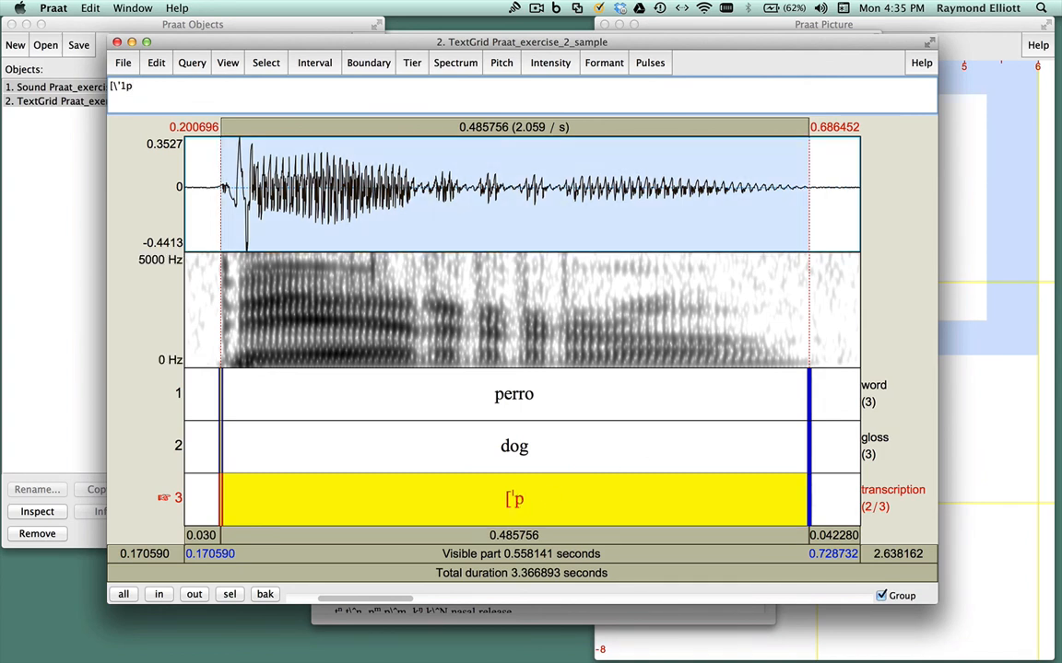
Complete the transcription label as [ˈpe.ro] using backslash codes.
text(e.ro])
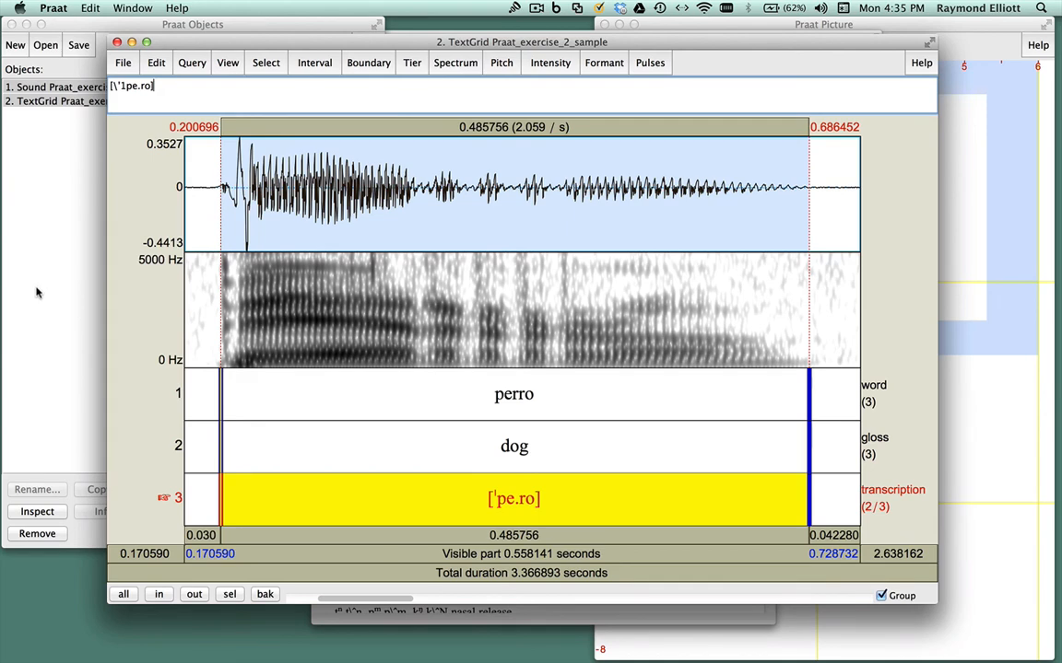
click(92, 100)
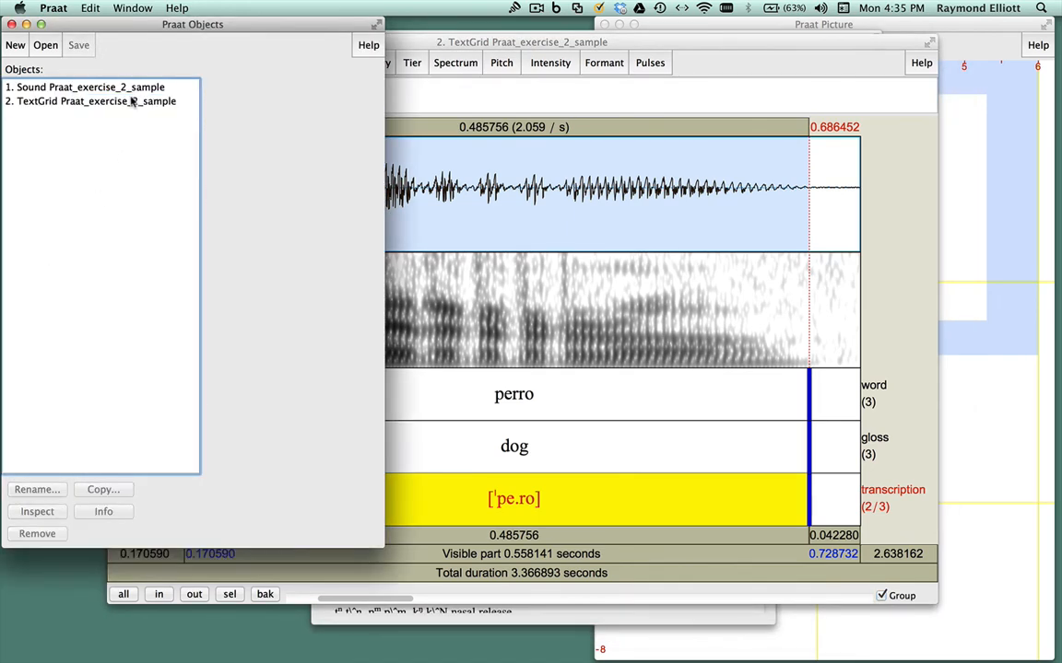
Save the TextGrid as text file Praat_exercise_2_sample.TextGrid on the Desktop.
click(77, 44)
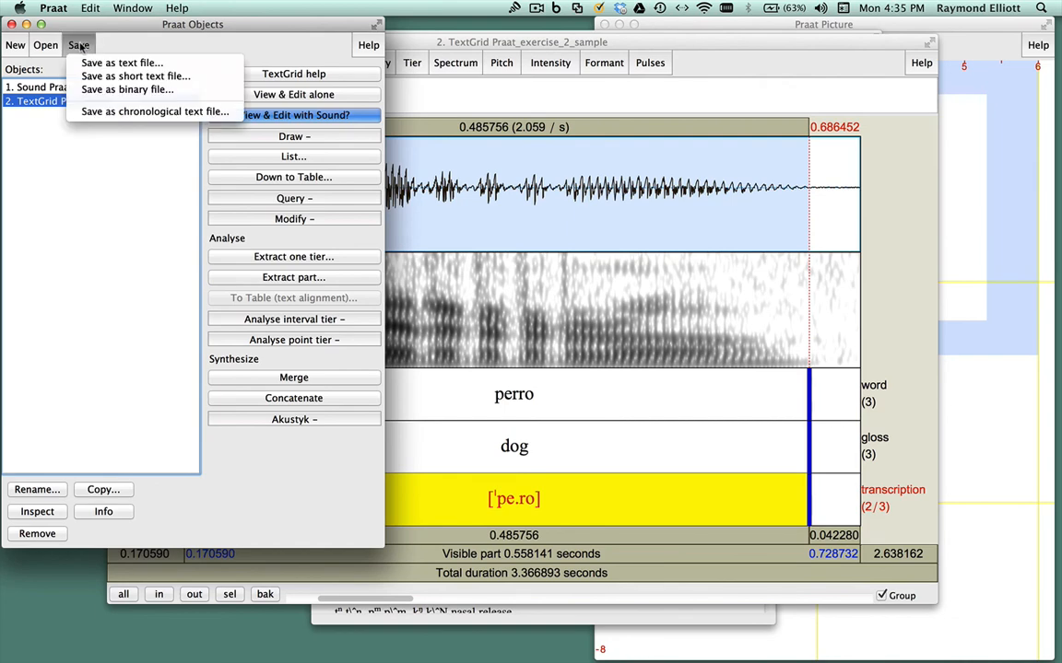
click(121, 62)
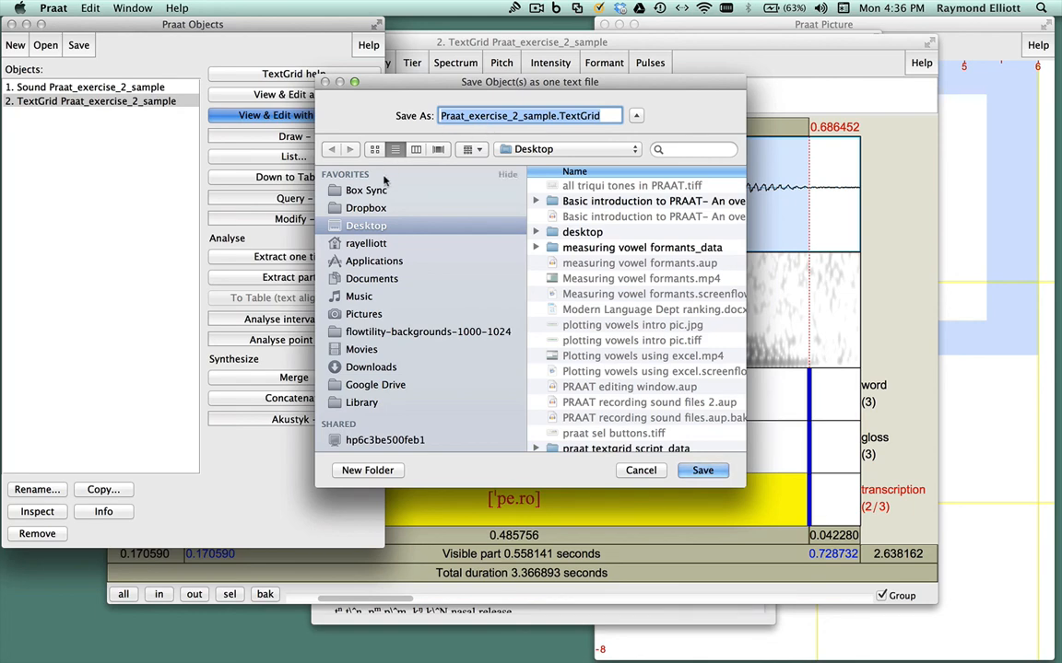
click(702, 470)
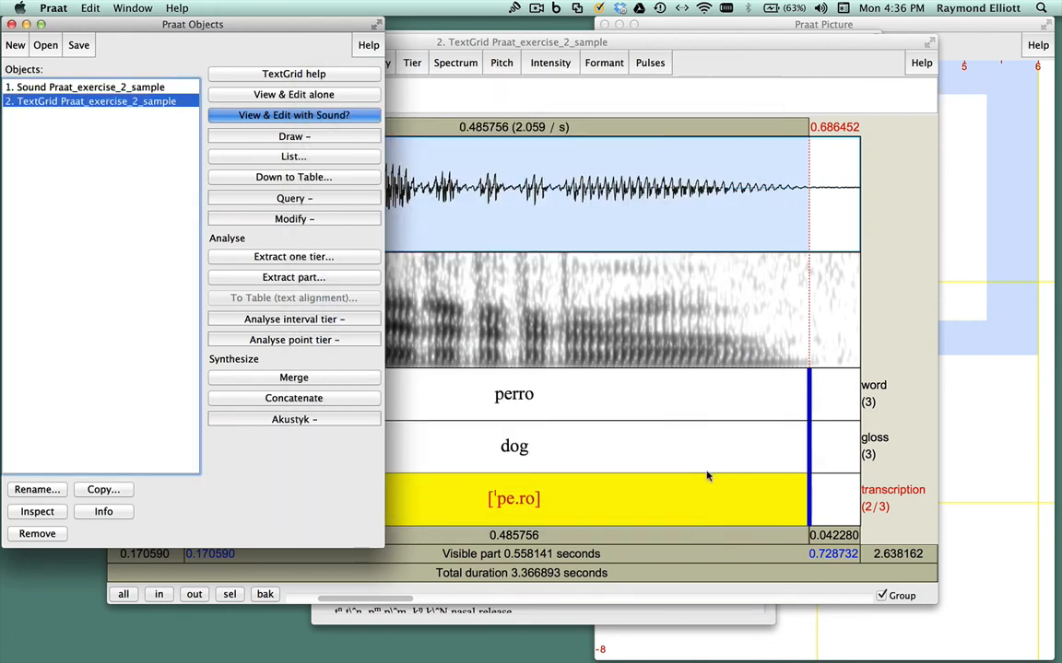